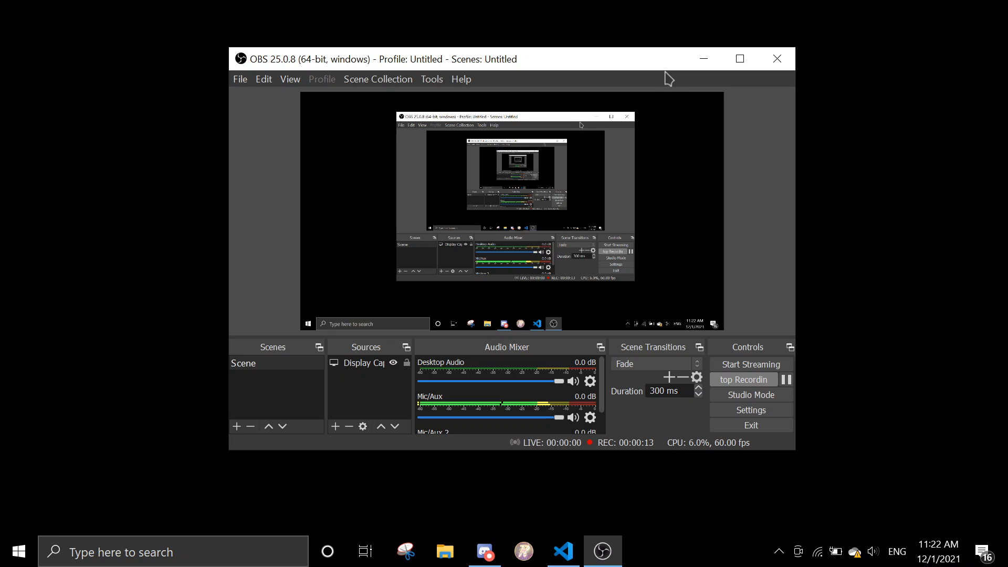
mouse_move(704, 58)
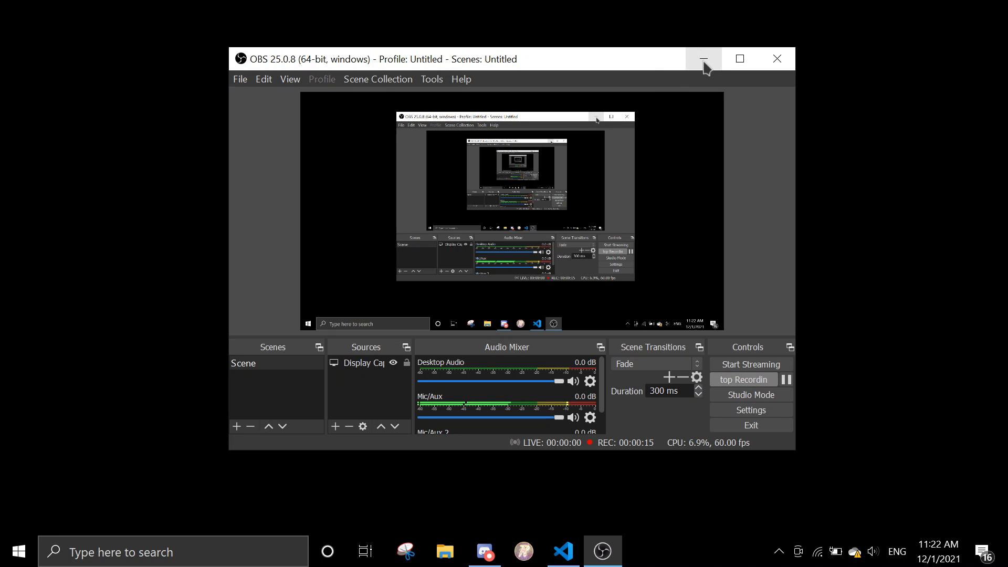
- Minimize OBS Studio and bring Visual Studio Code to the front
click(702, 58)
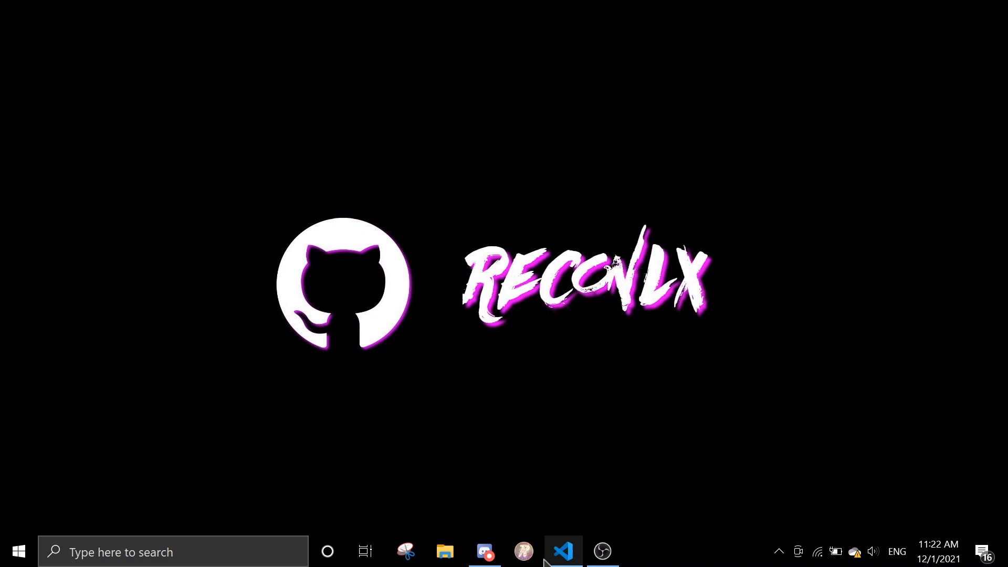
click(563, 551)
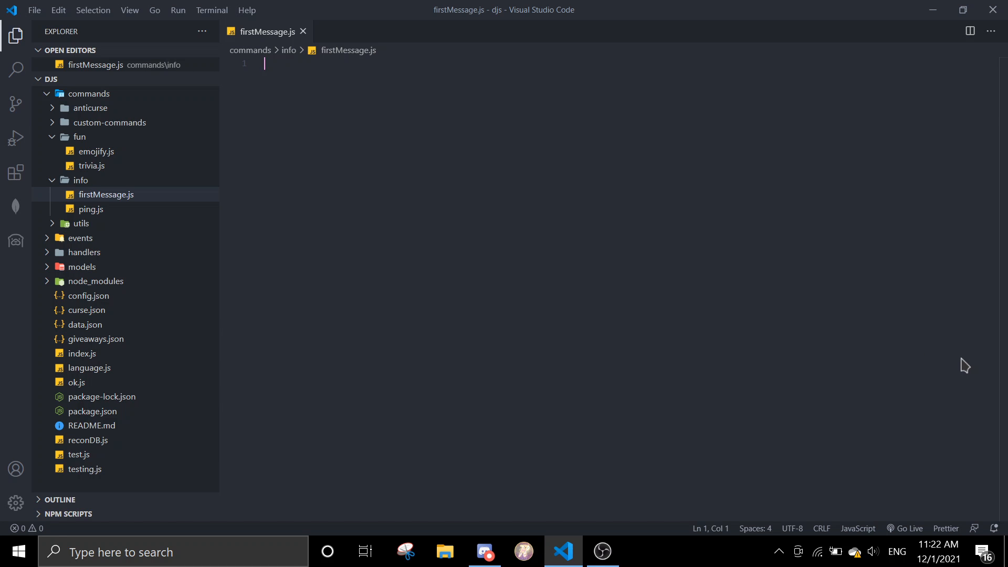
- Insert the !djs command snippet and name the command 'firstmessage'
text(!djs)
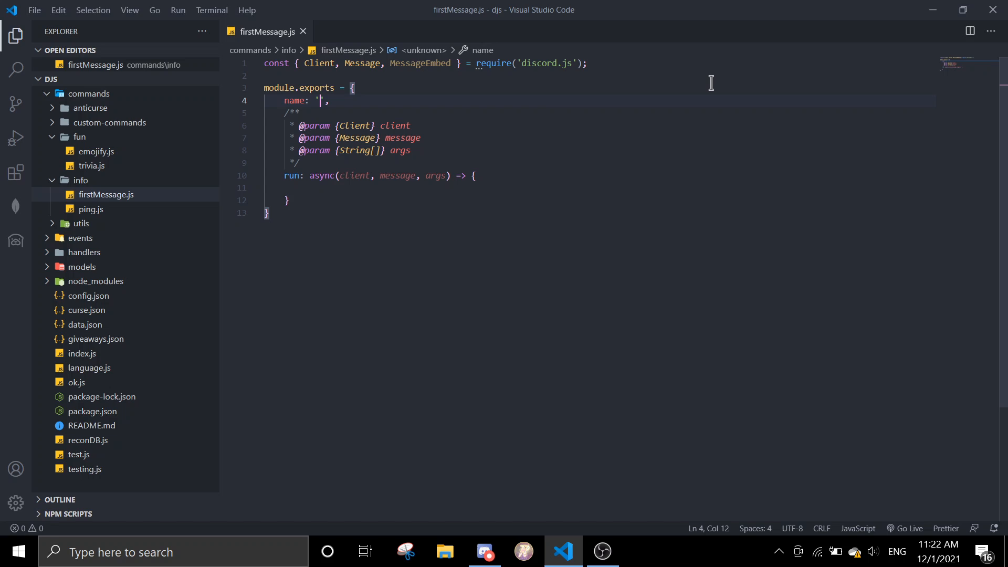
text(firstmessage)
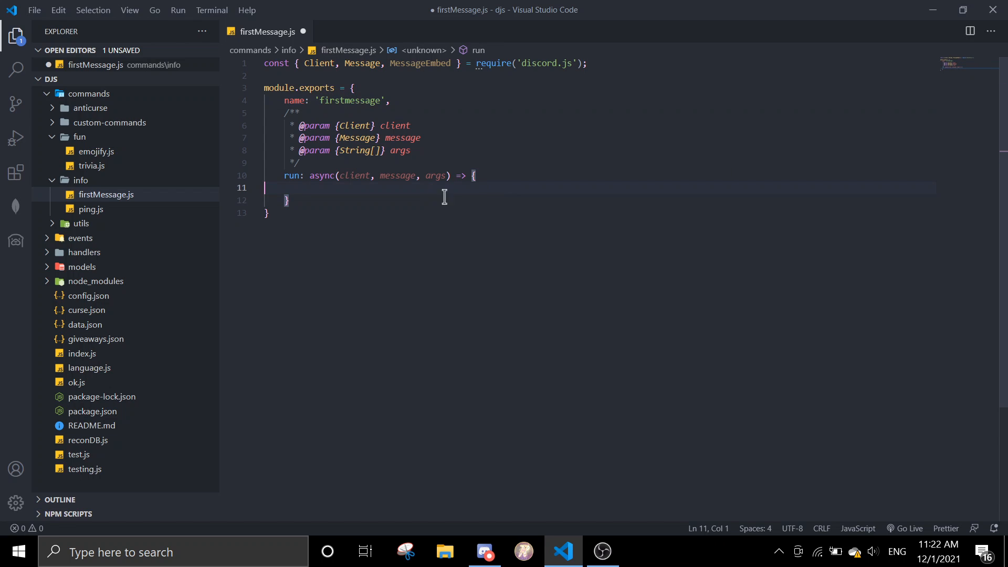
mouse_move(557, 187)
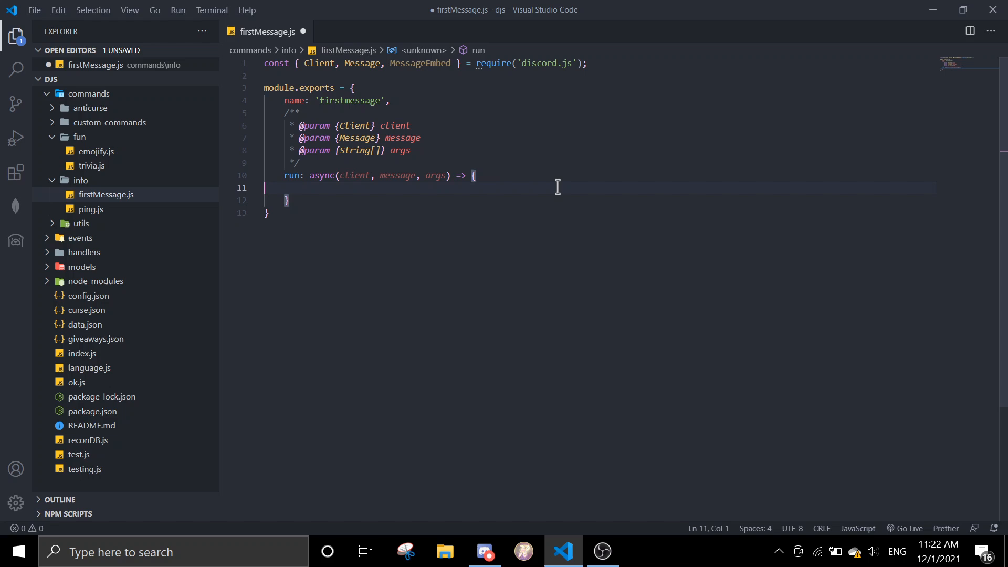
- Fetch one channel message after ID 1 into const fetchMessages
text(if()
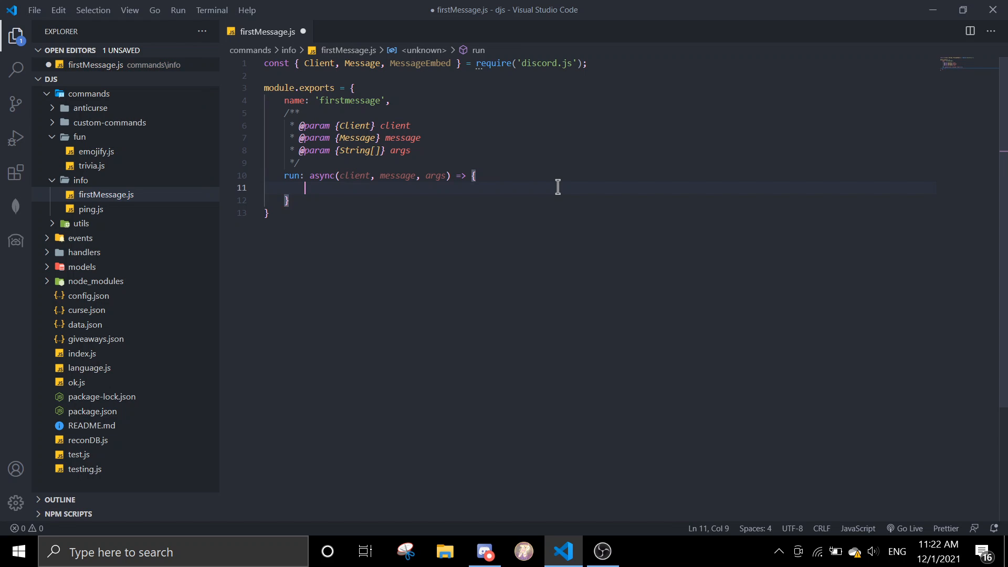
text(const g)
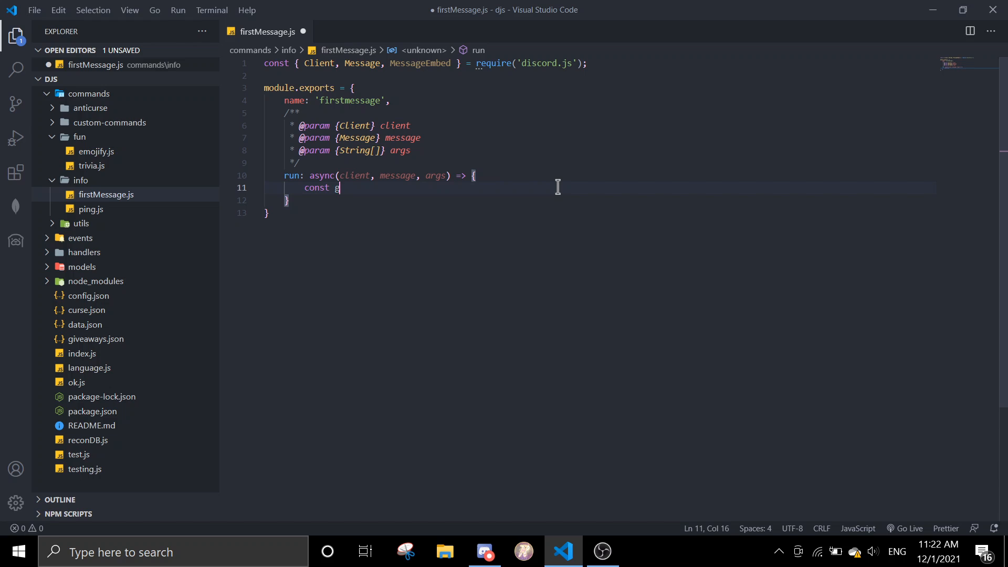
text(etchM)
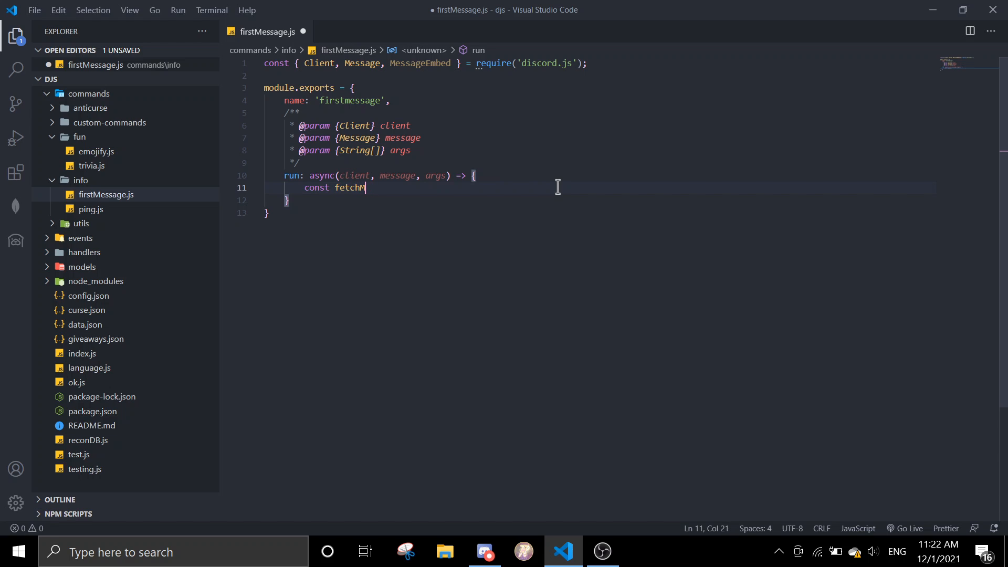
text(essages =)
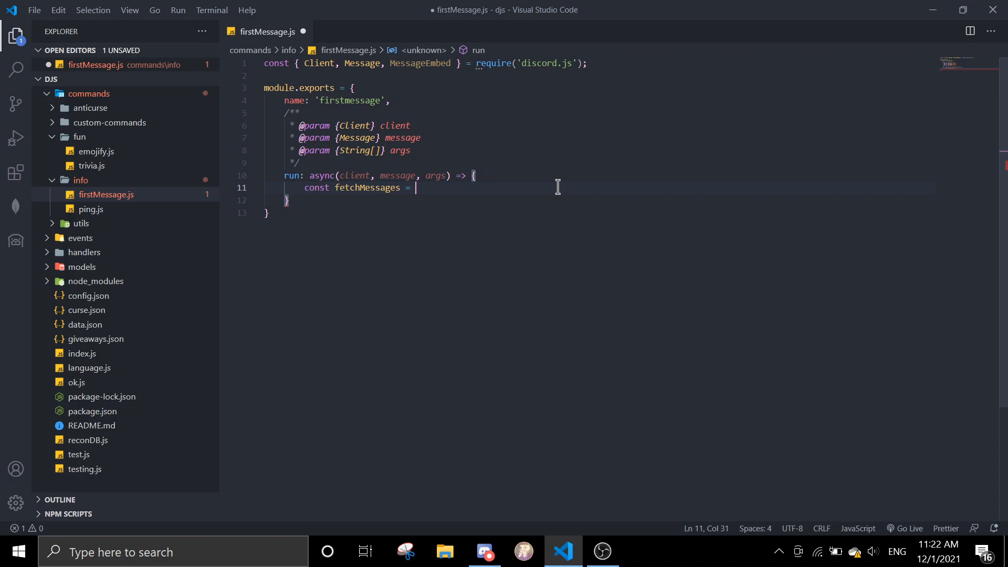
text(await message.channel.fe)
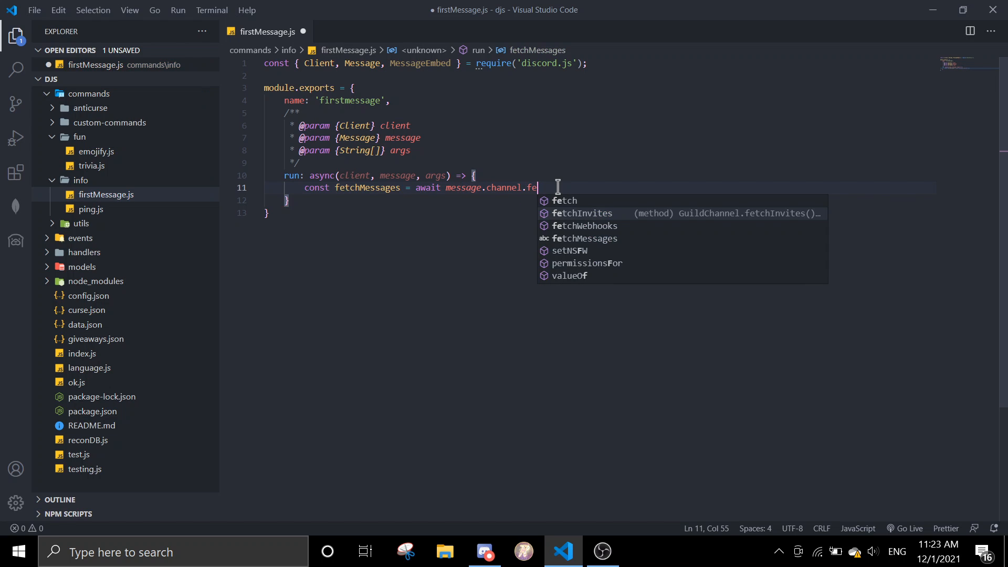
text(tch)
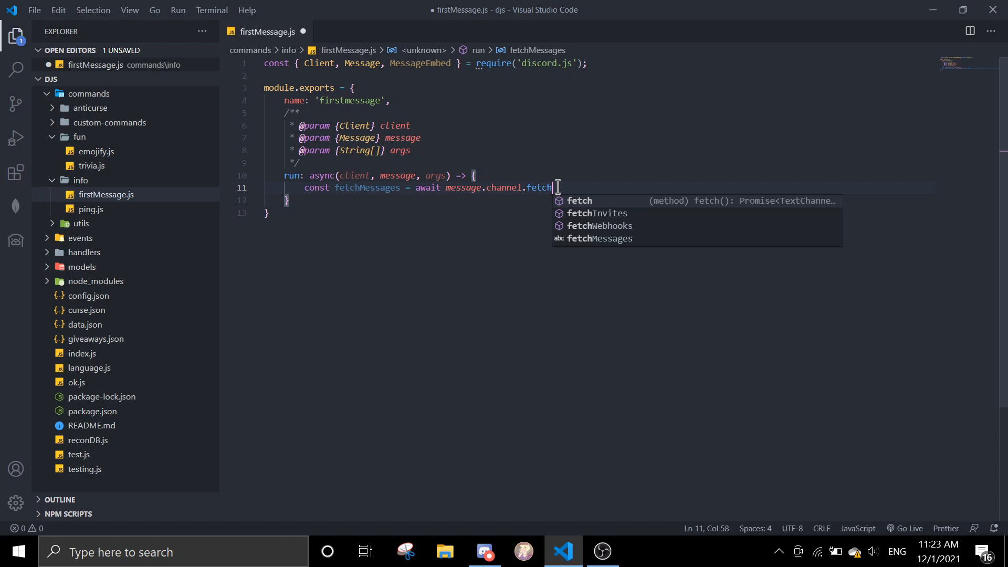
key(Backspace)
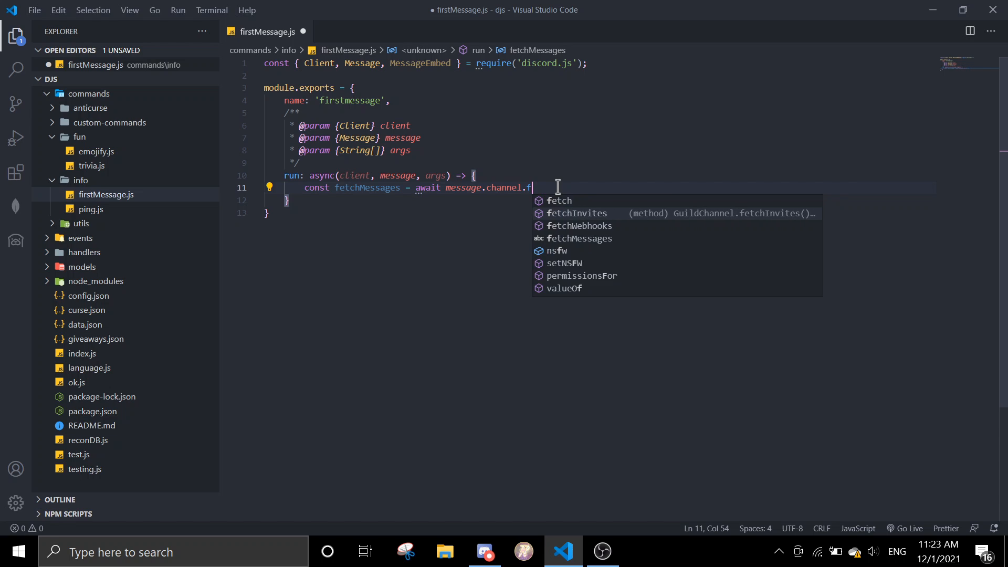
text(essage)
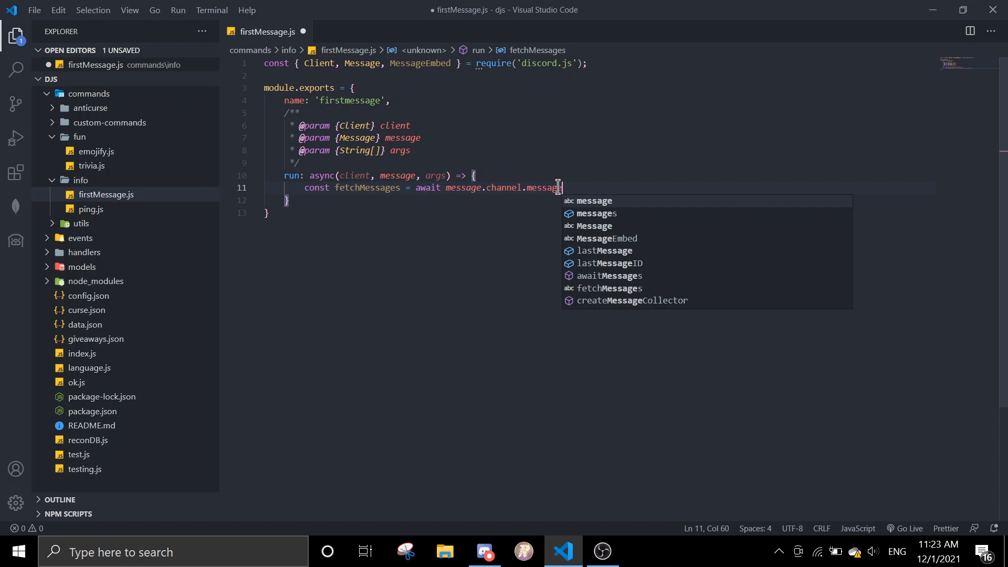
text(s.fetch({ a)
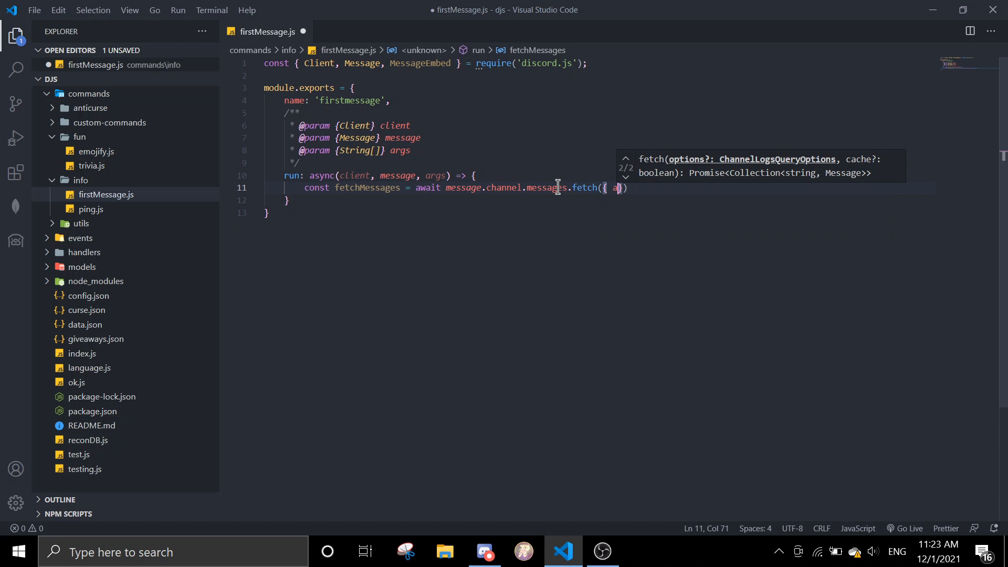
text(fter: 1)
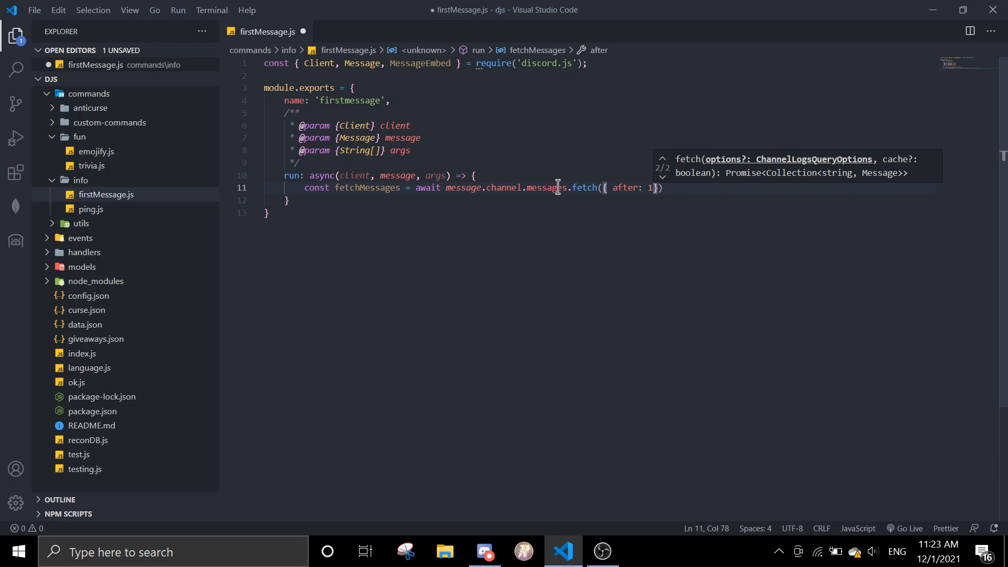
text(, limit: 1)
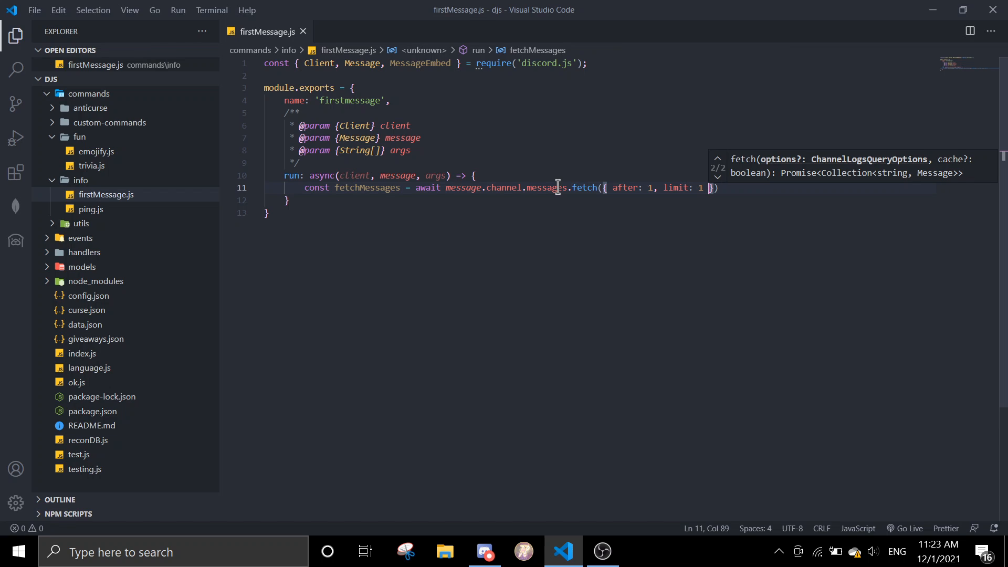
mouse_move(716, 135)
text(con)
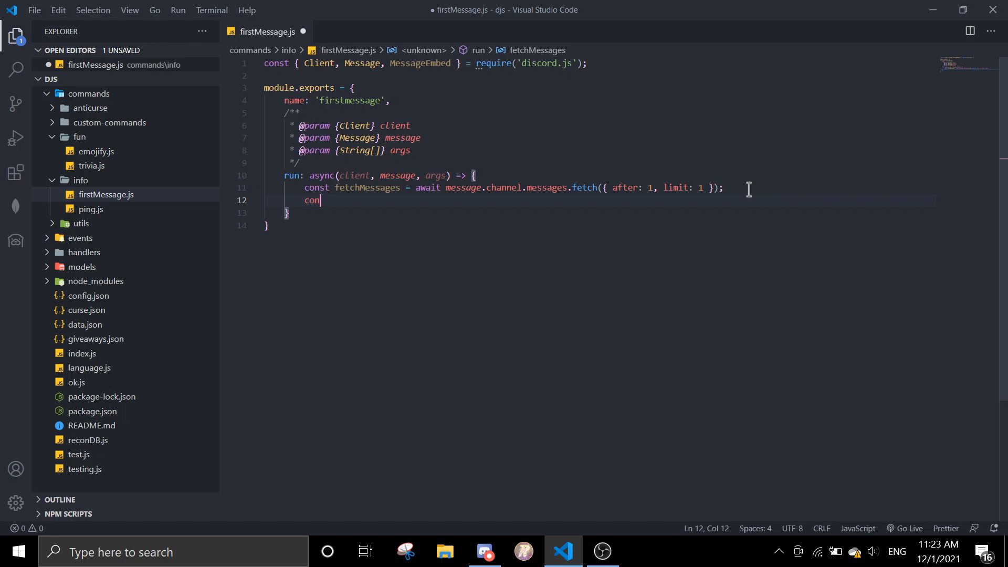
- Store fetchMessages.first() as const message
text(st message)
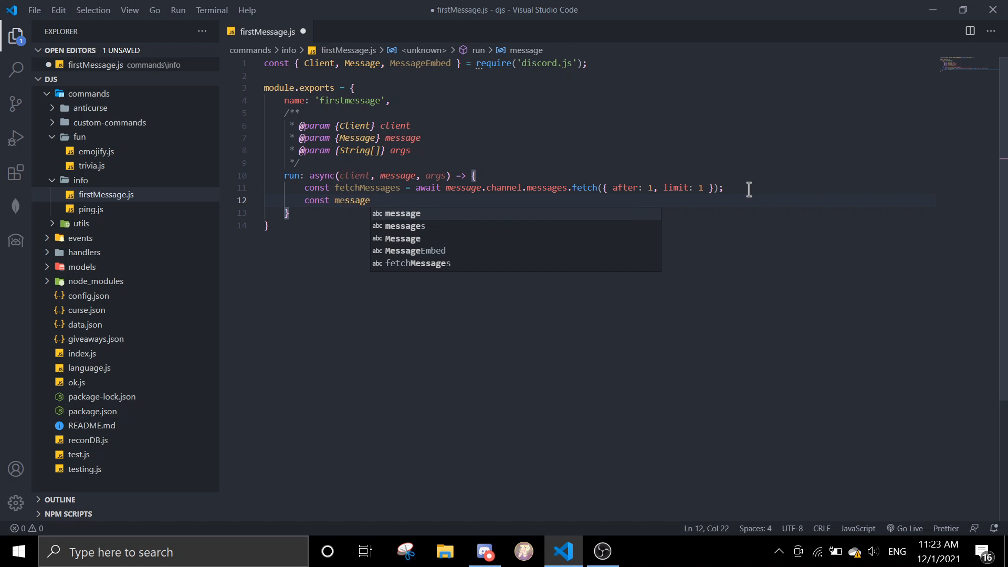
text(= m)
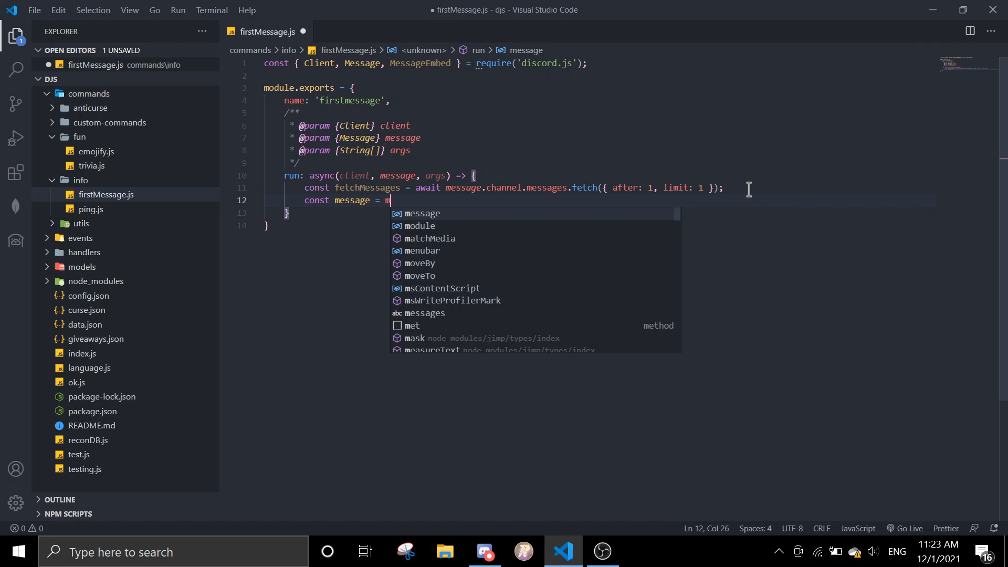
text(etch)
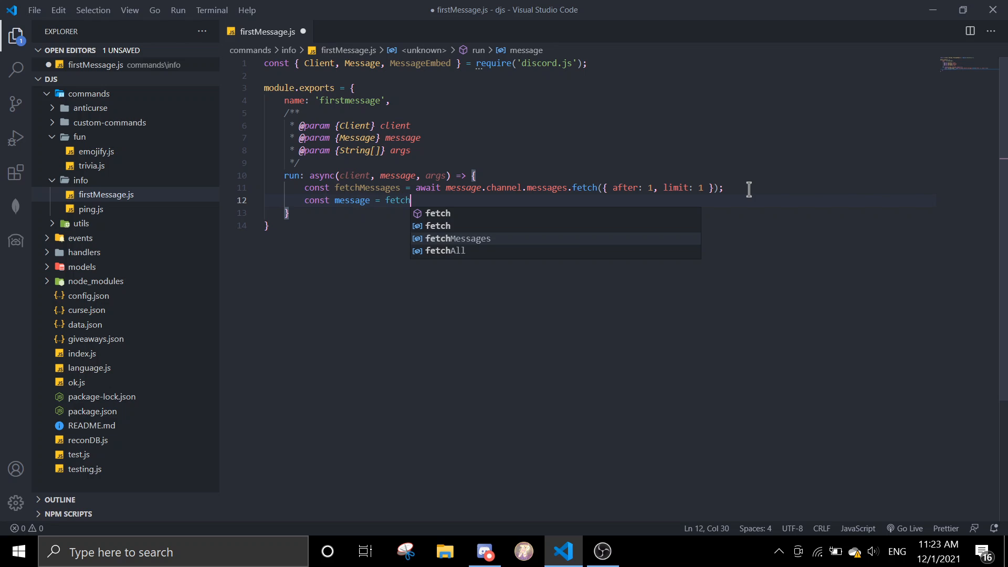
text(Messages.first)
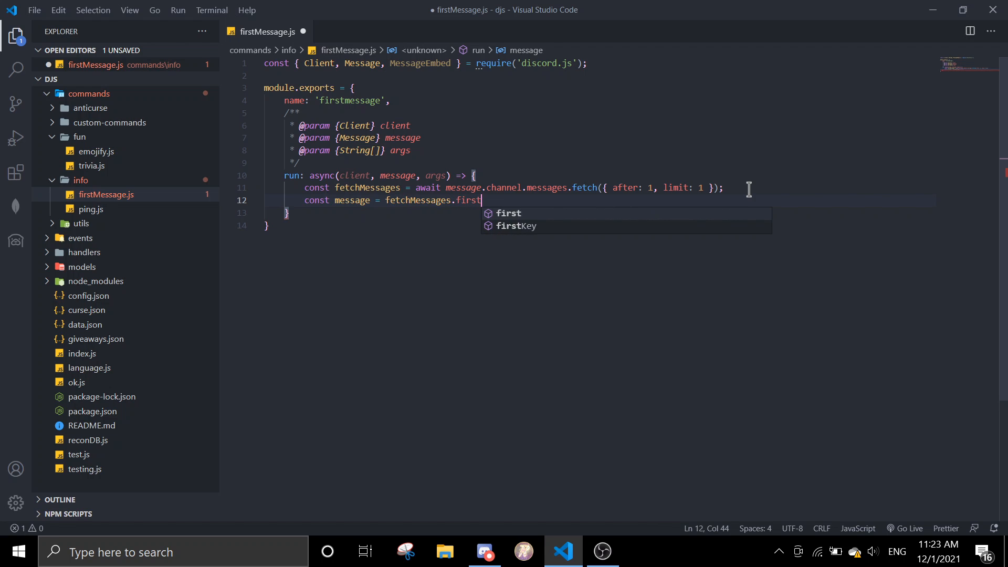
text(();)
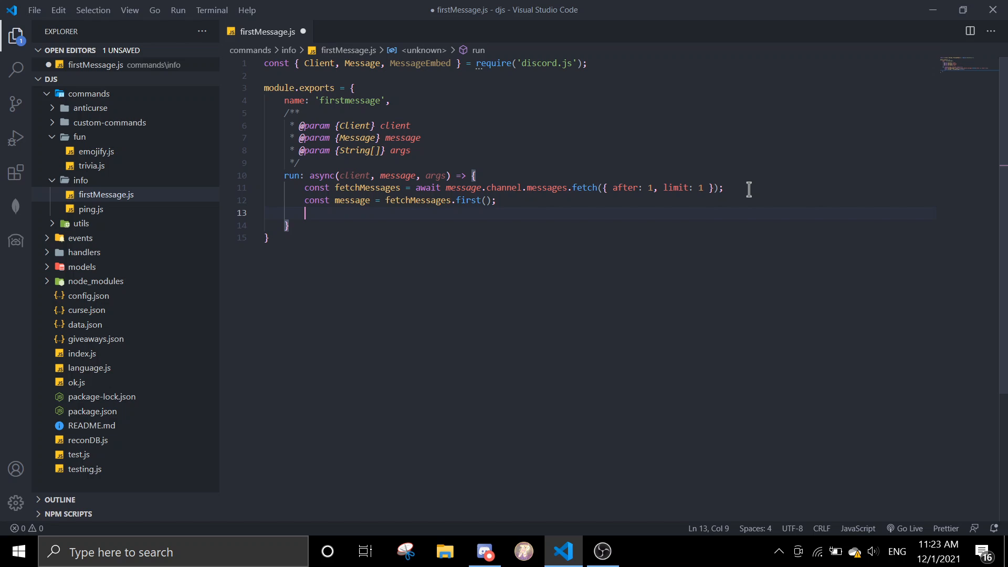
- Send a new MessageEmbed titled `First Messsage in ${message.guild.name}`
text(messa)
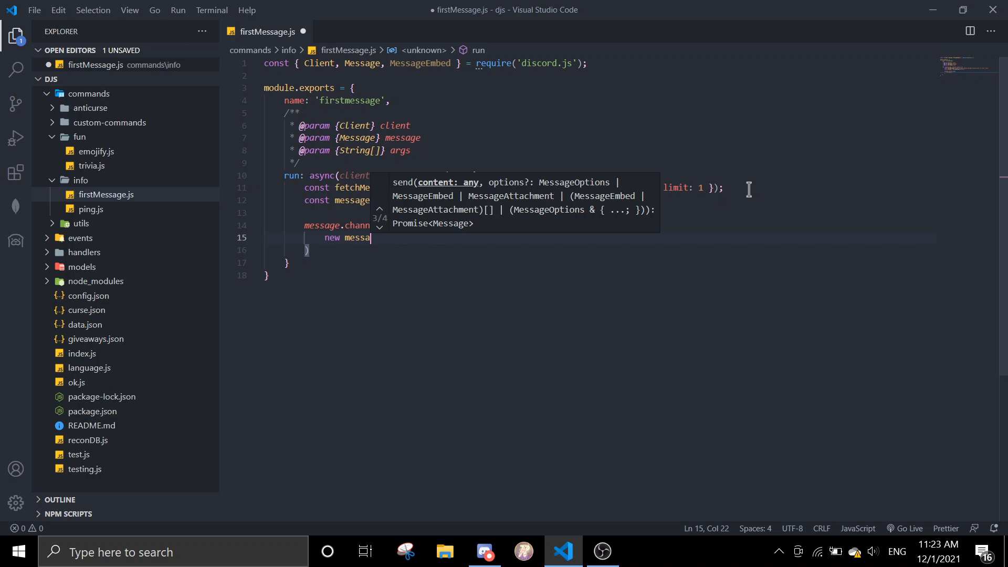
key(Backspace)
text(.setTitle()
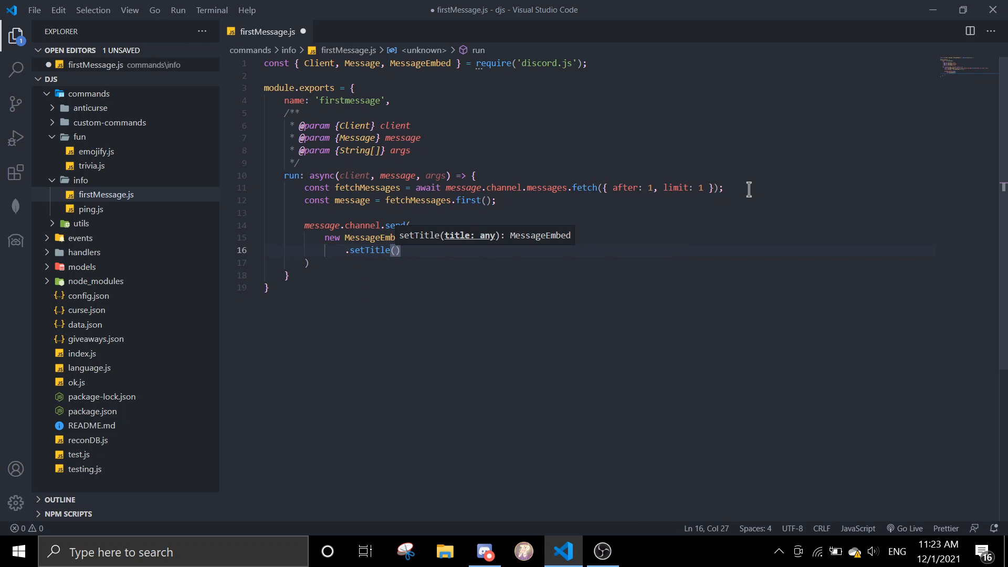
text(`Fir)
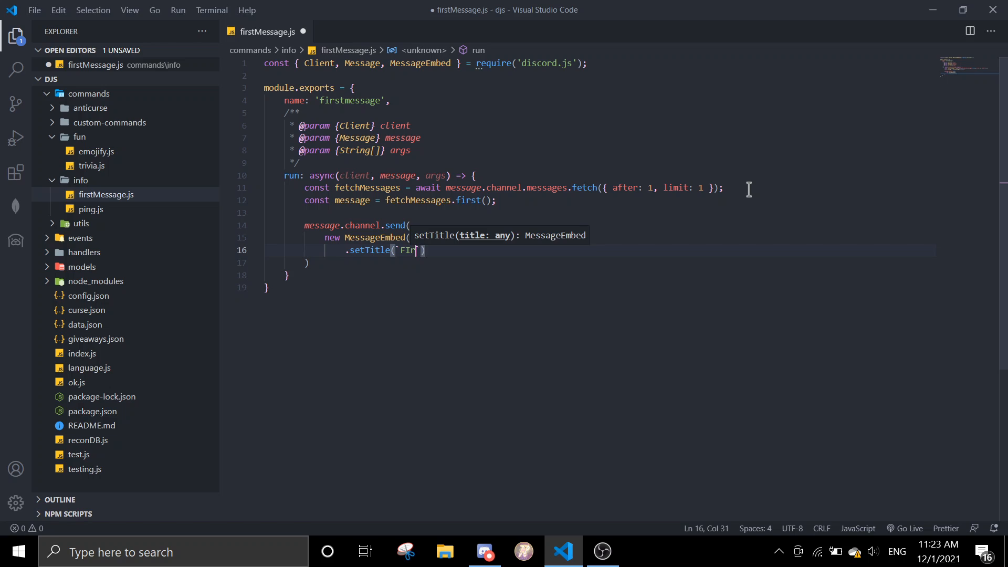
key(Backspace)
text(irst Messsage in ${ )
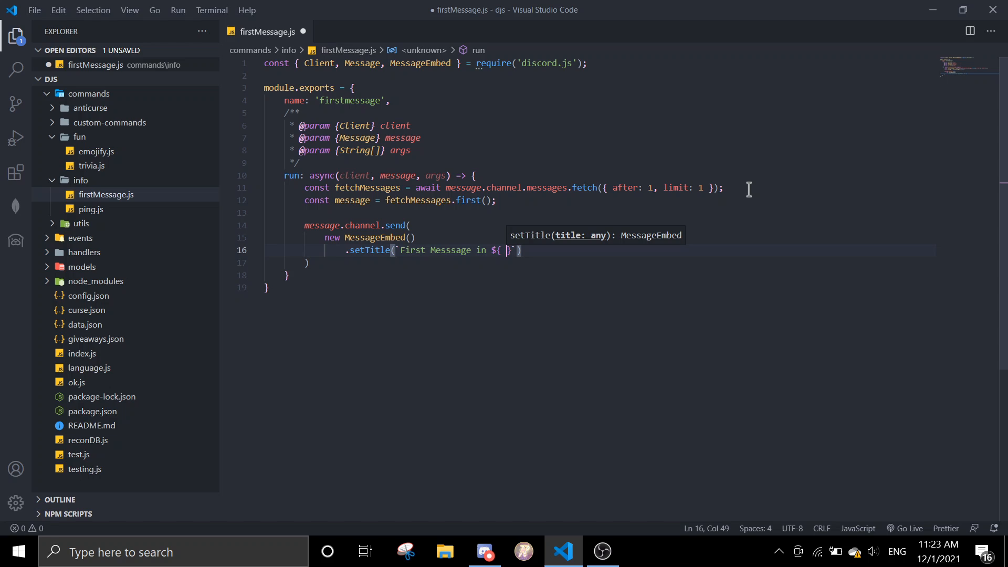
text(message.guild)
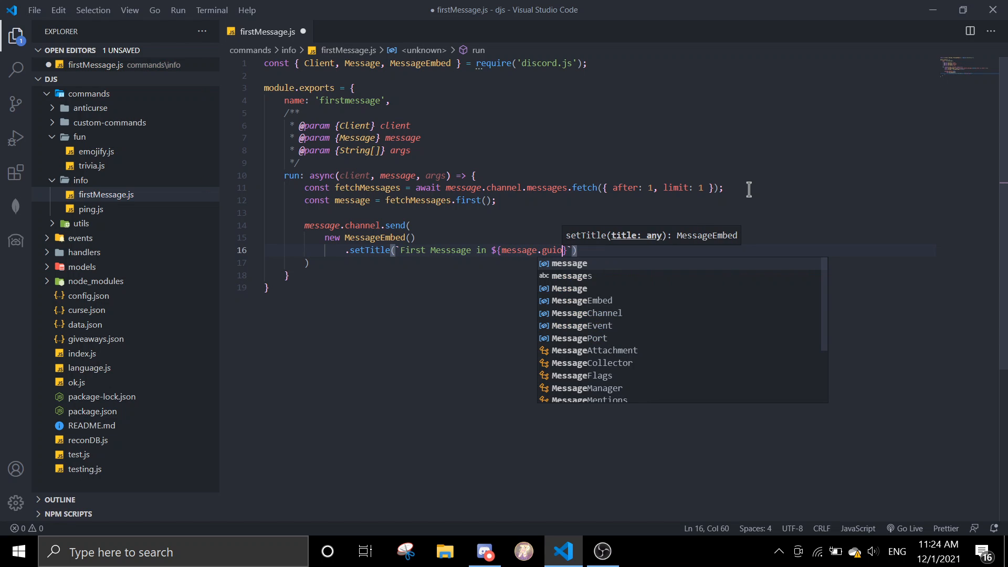
text(.m)
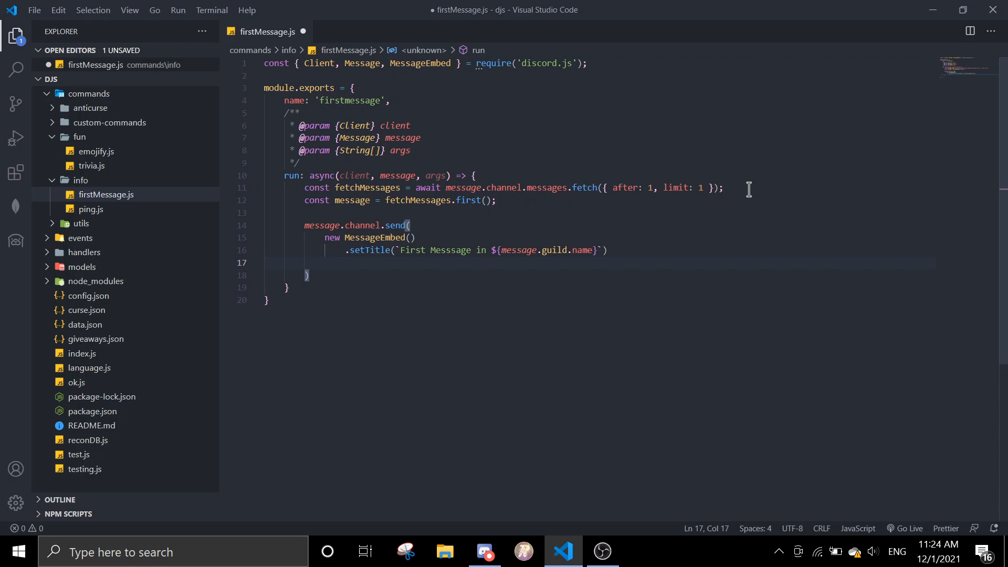
- Rename the fetched message const to msg and set the embed URL to msg.url
text(.setURL(message.url)
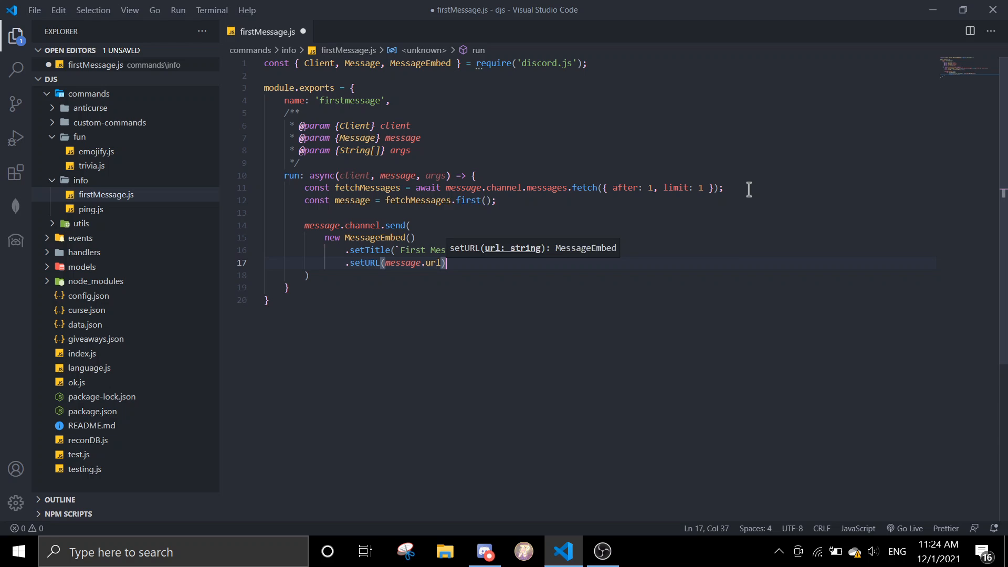
text(.setThumbnail(mess)
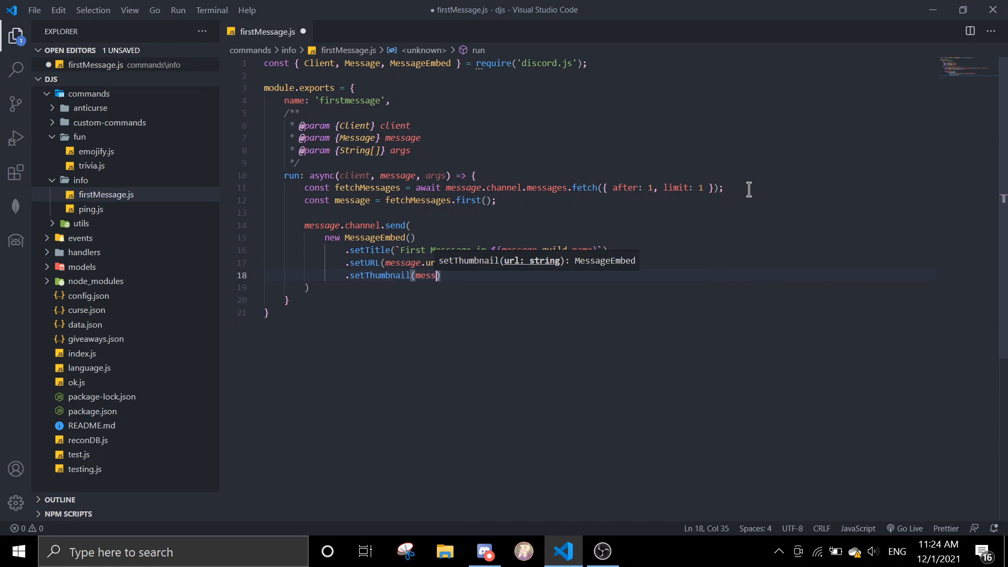
text(age)
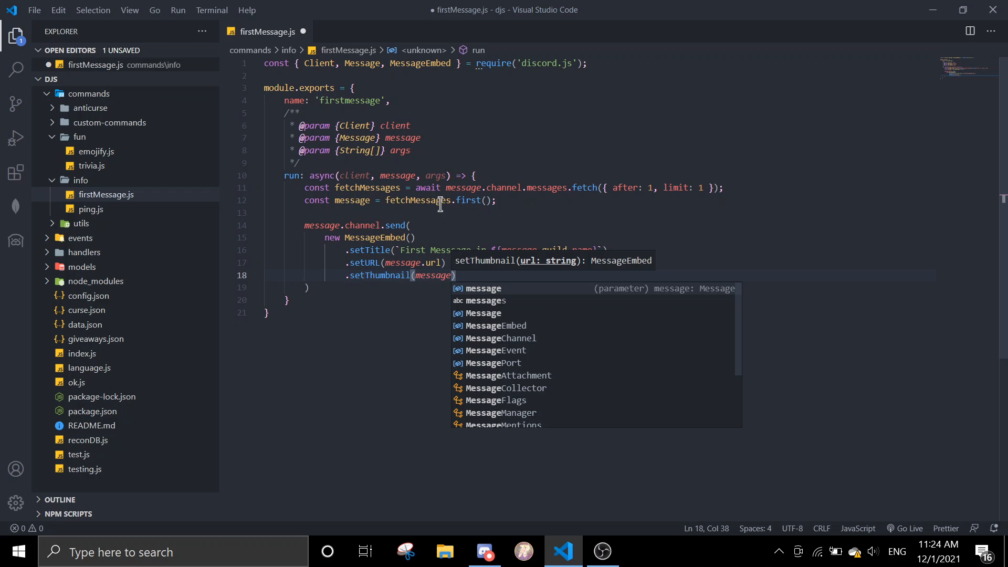
click(352, 200)
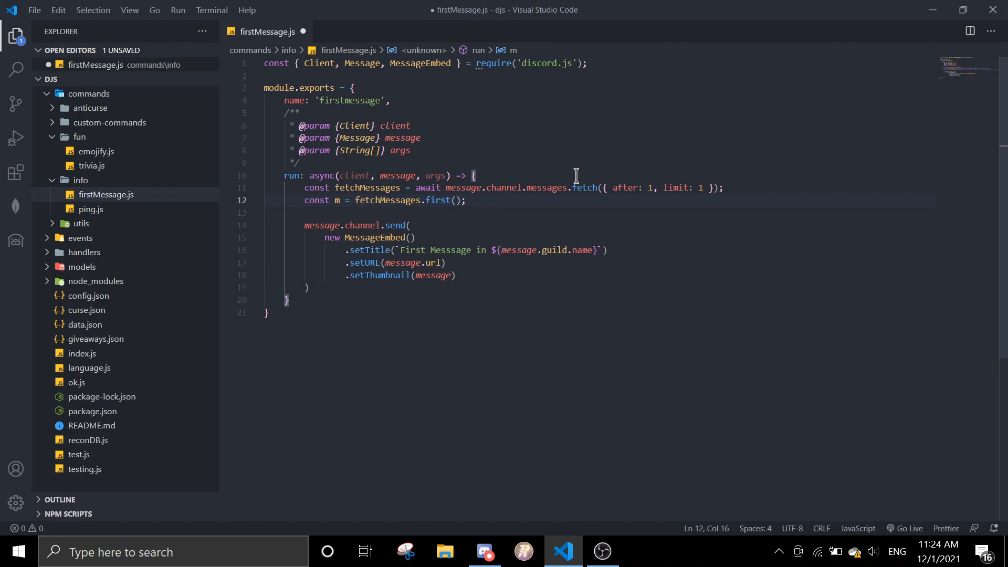
text(sg)
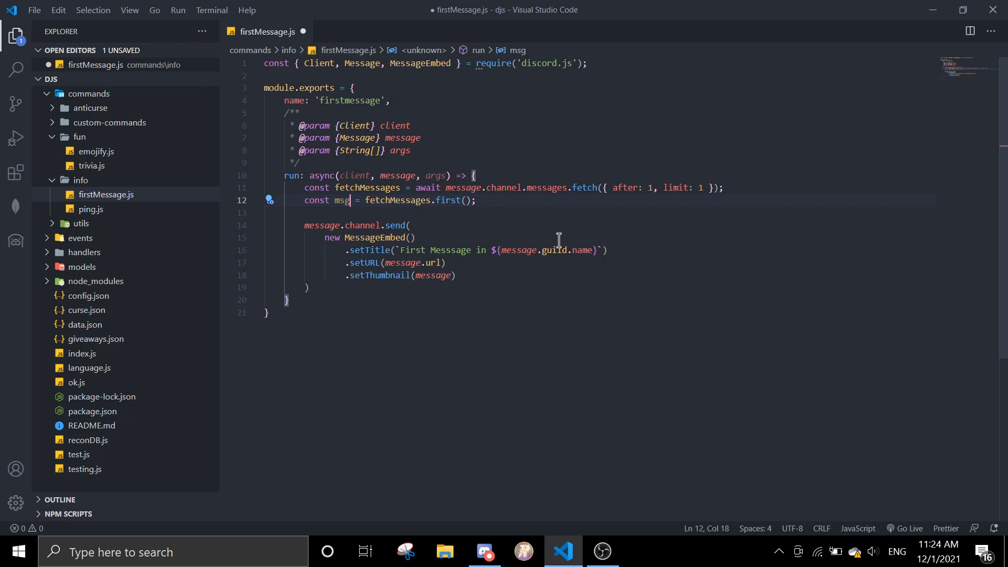
double_click(515, 250)
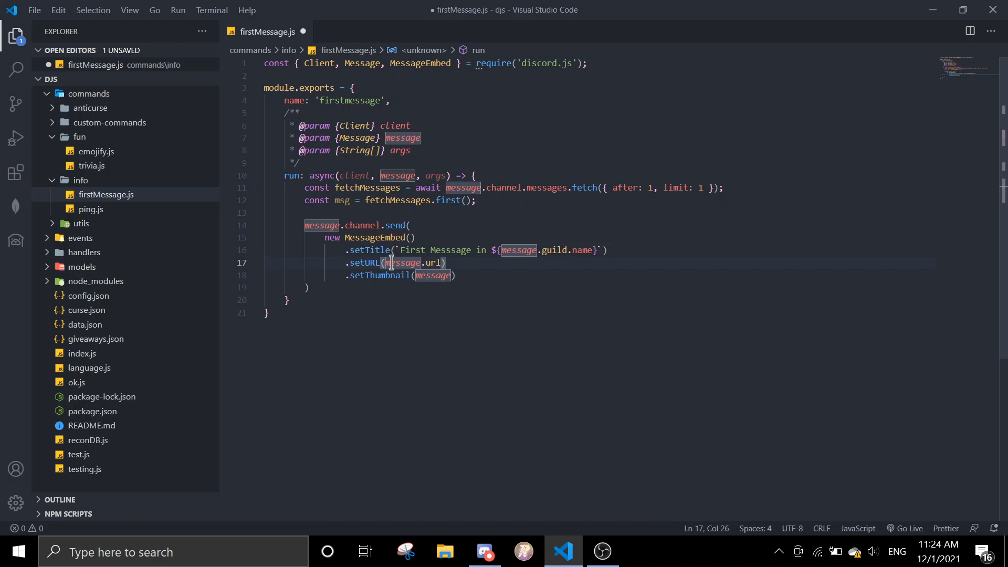
text(msg)
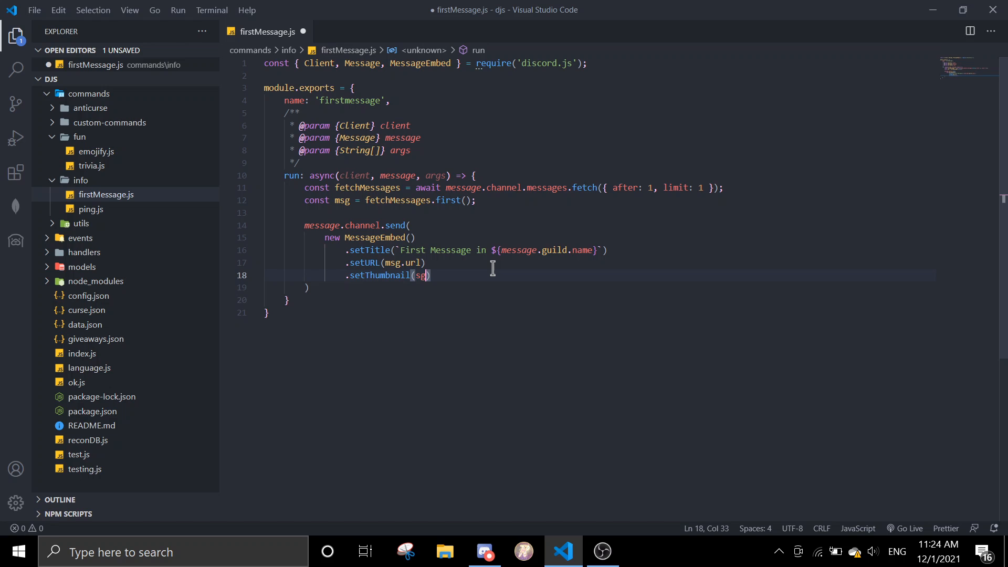
- Set the embed thumbnail to msg.author.displayAvatarURL({ dynamic: true })
text(.auth)
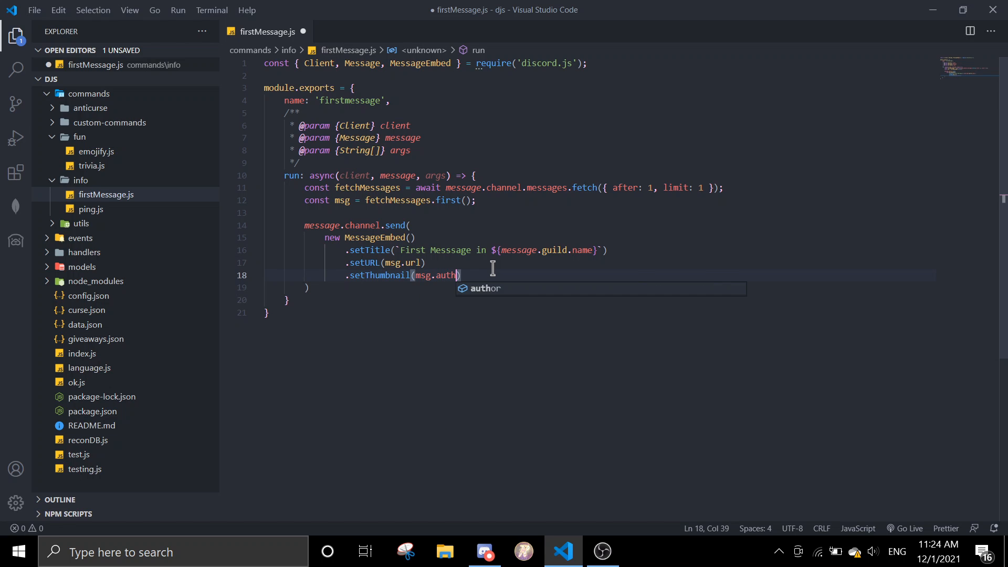
text(or)
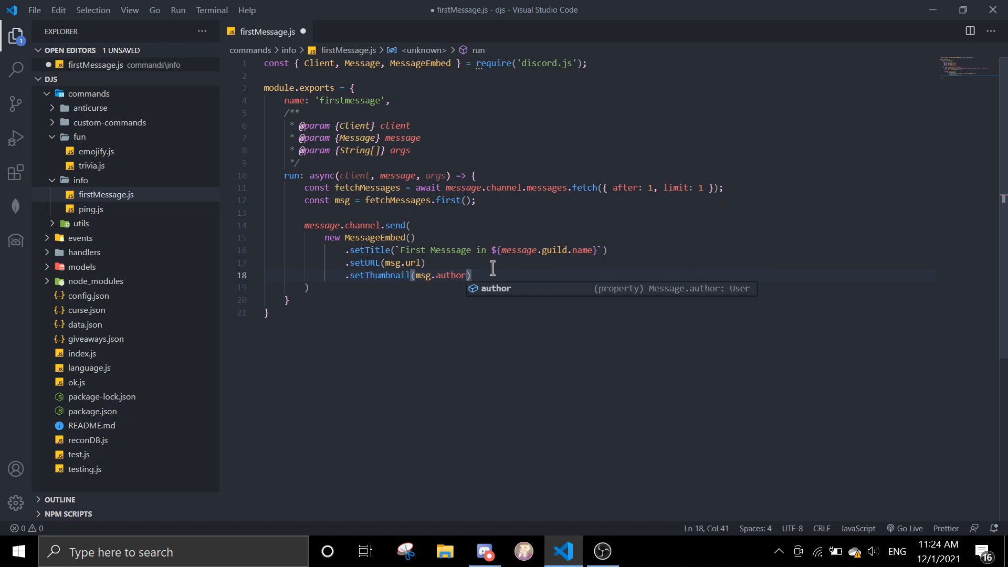
text(.displayAvatarURL({})
text(.setDescription(C)
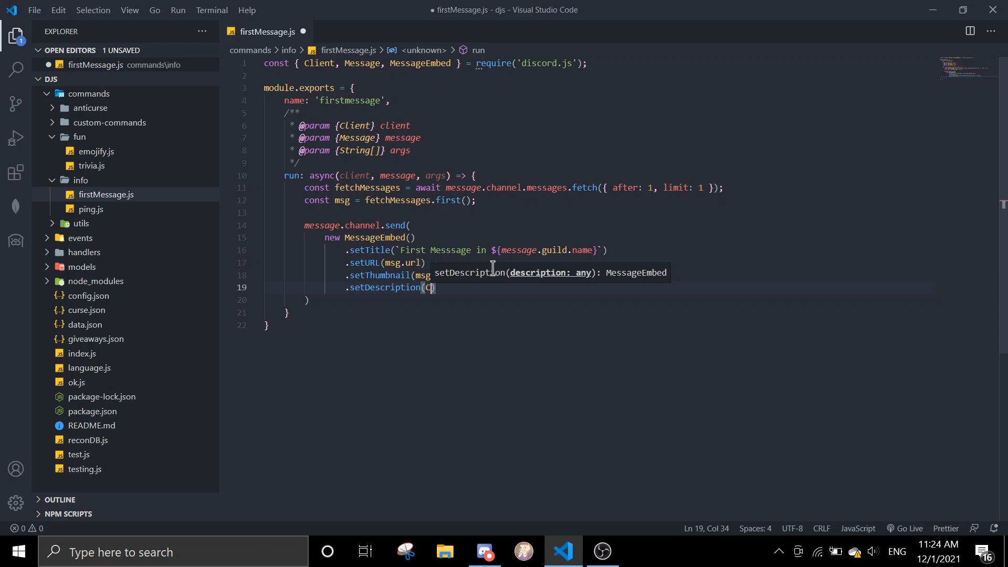
- Set the description to 'Content: ' + msg.content and begin an empty addField('') call
text('Content')
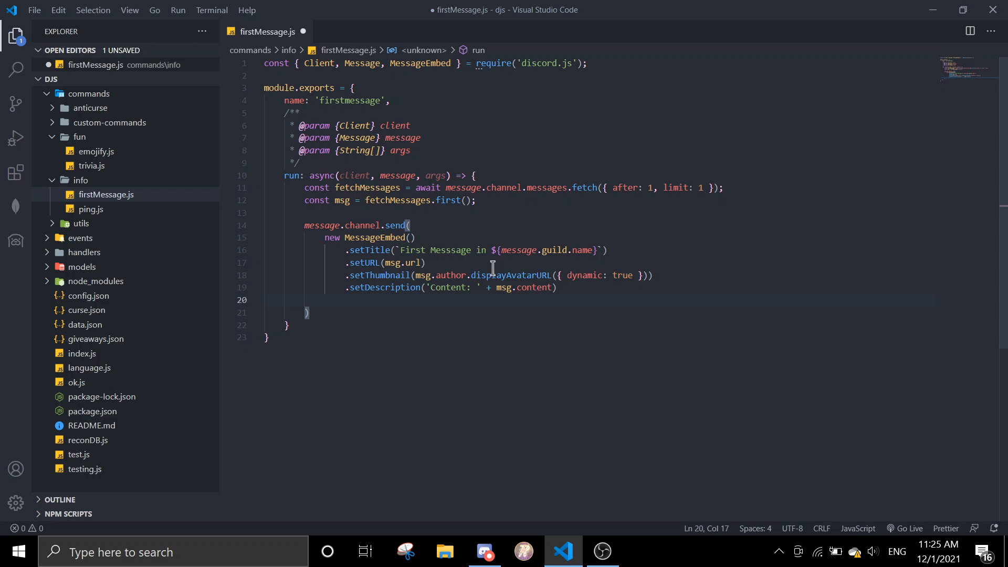
text(.add)
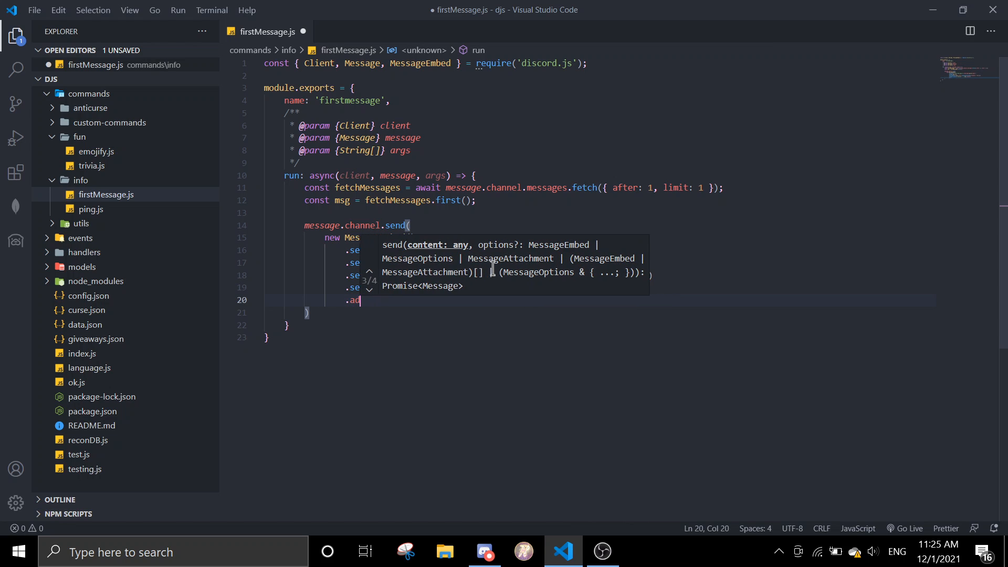
text(f)
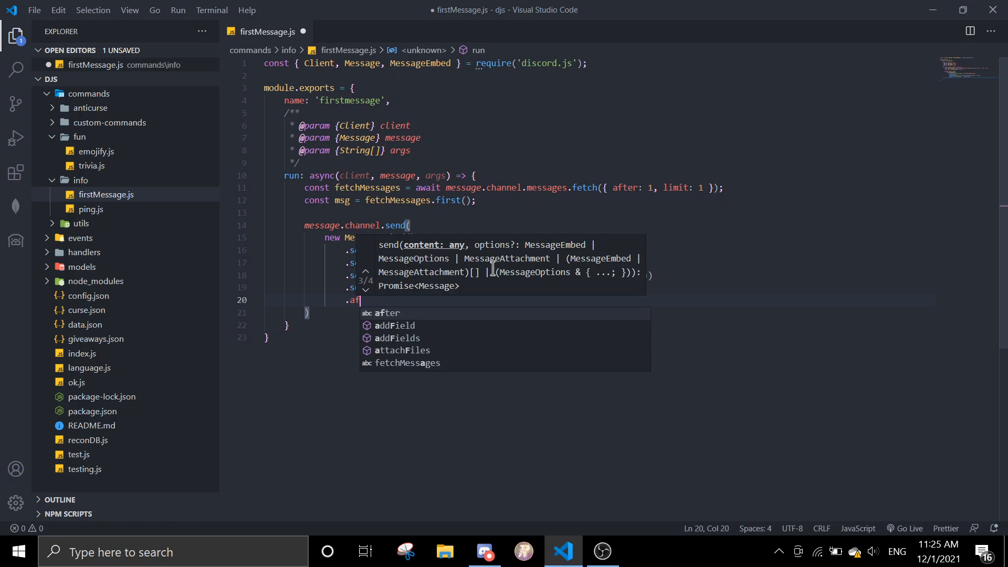
text(ddField)
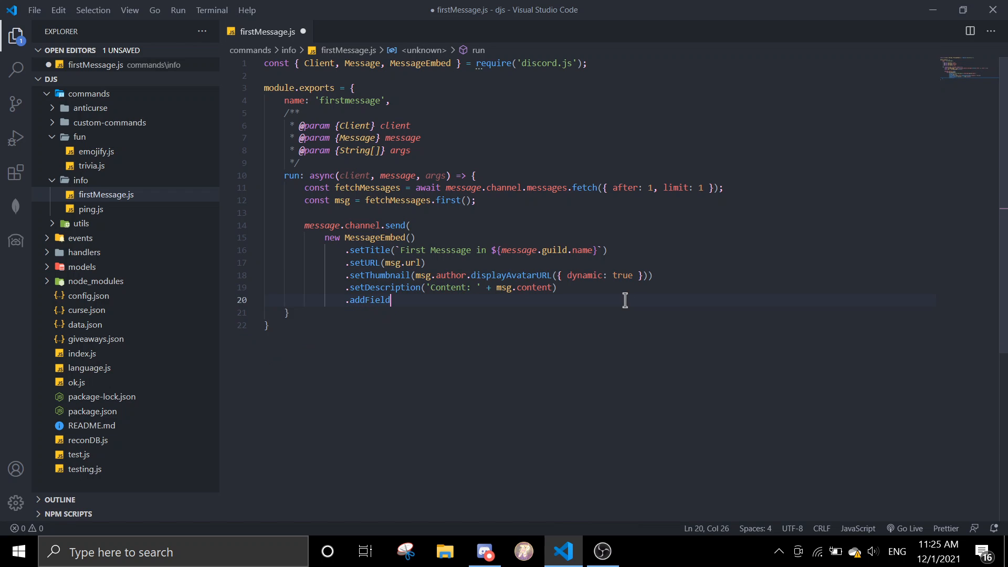
text(())
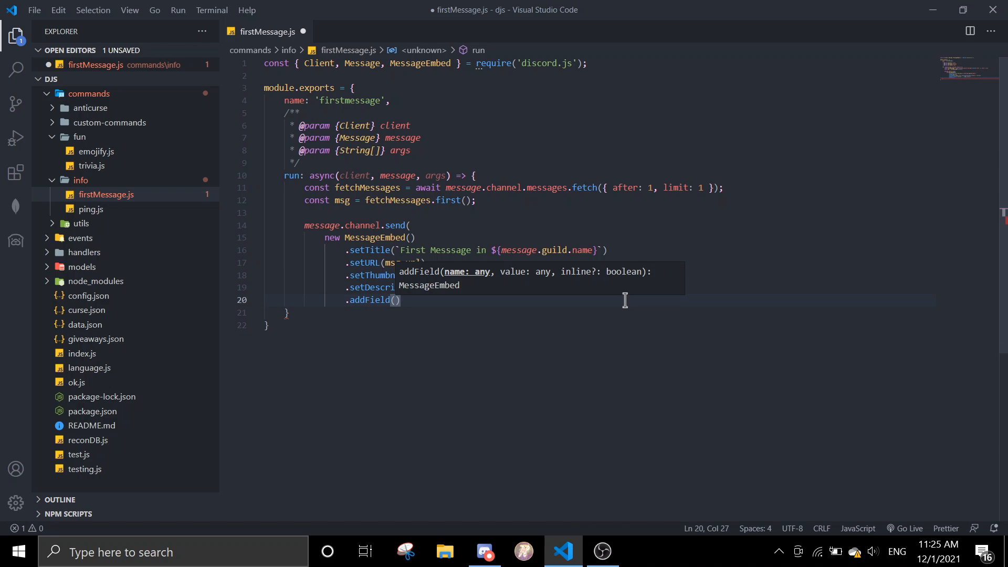
text(')
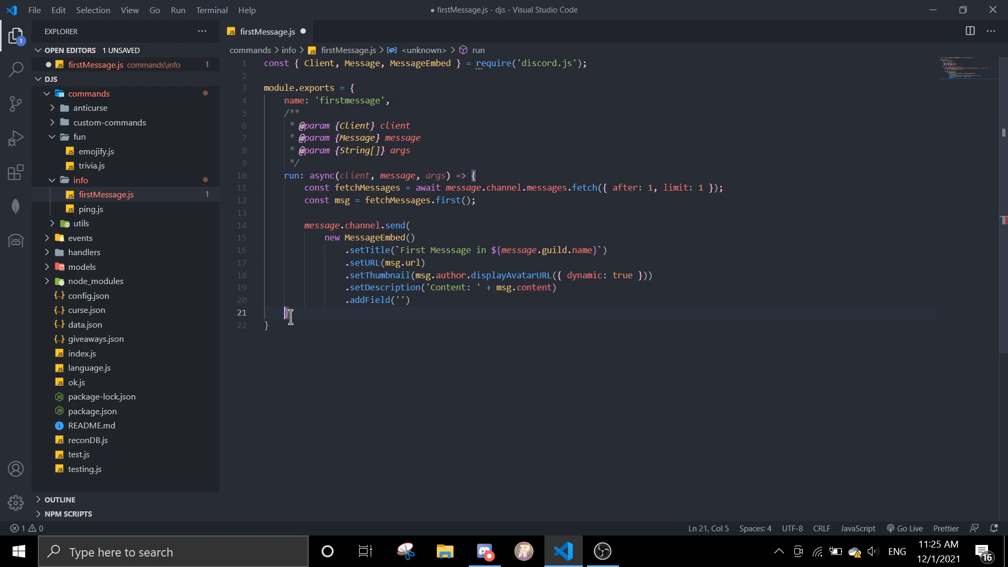
key(enter)
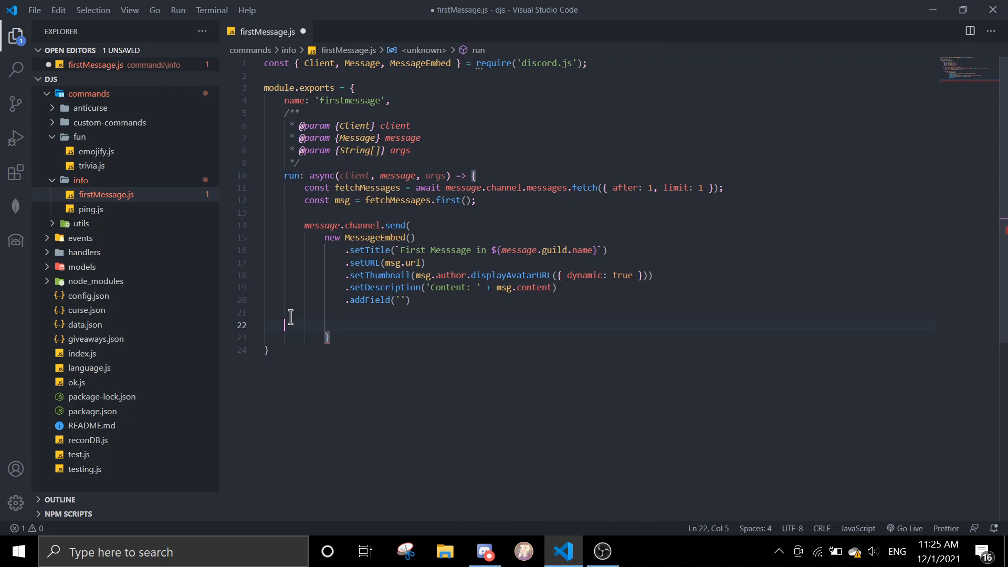
- Reformat firstMessage.js with Format Document (Prettier)
right_click(307, 324)
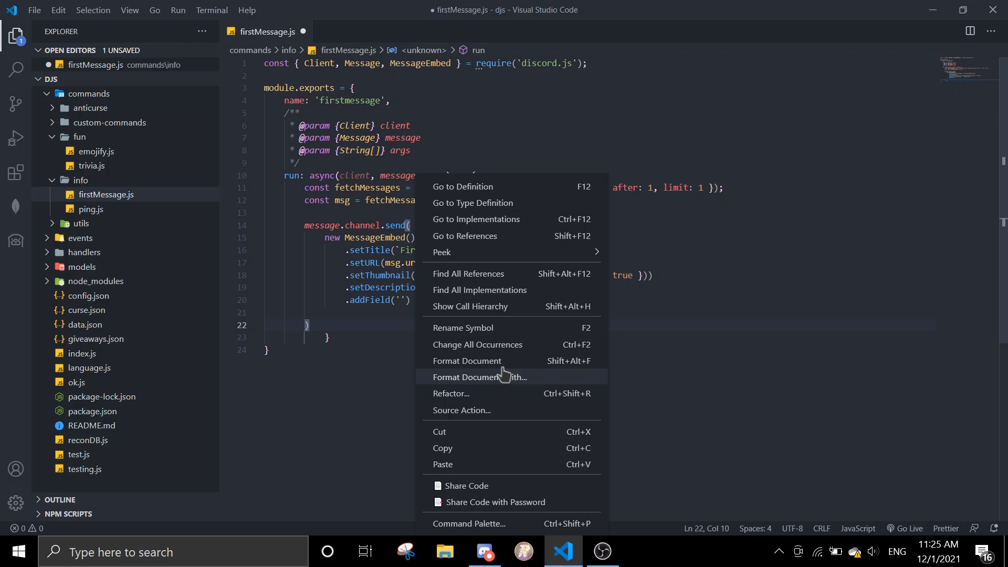
click(442, 348)
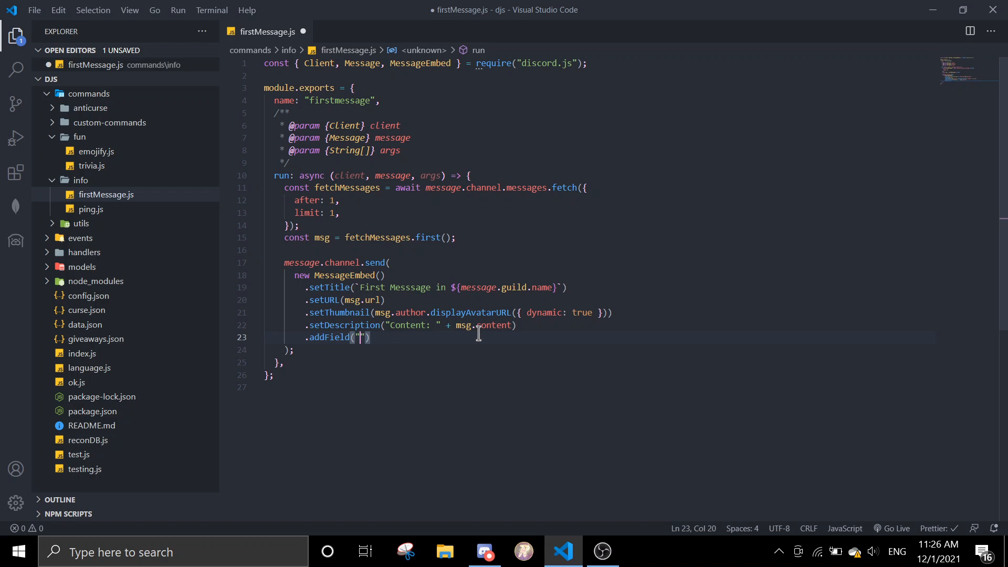
- Add an inline Author field to the embed
text(Authi)
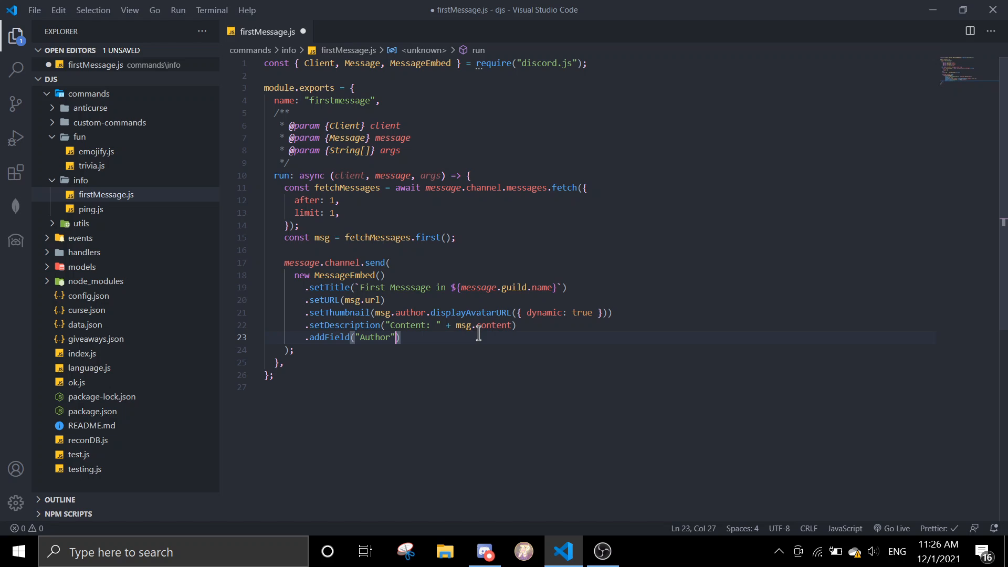
text(, me)
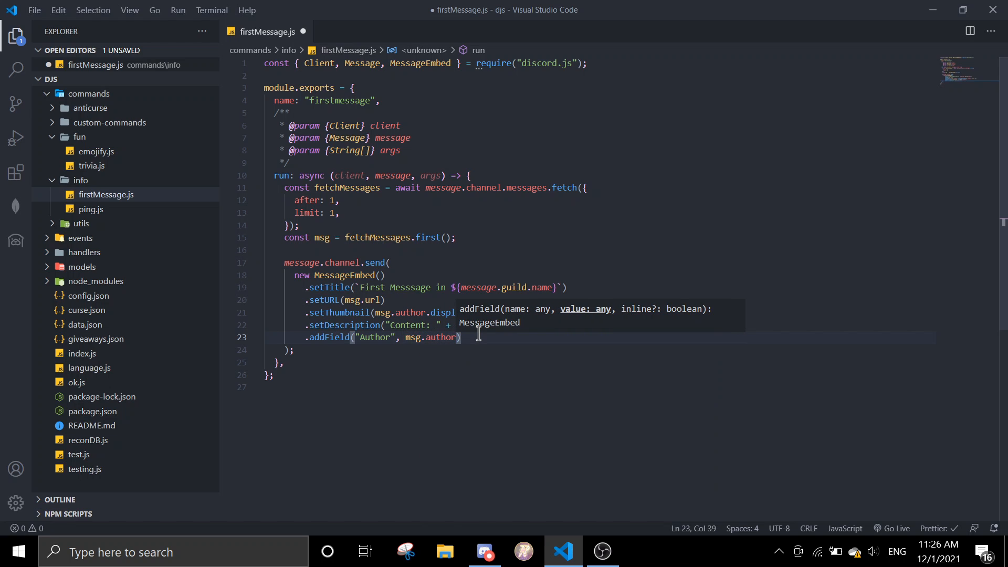
text(, true)
text(.add)
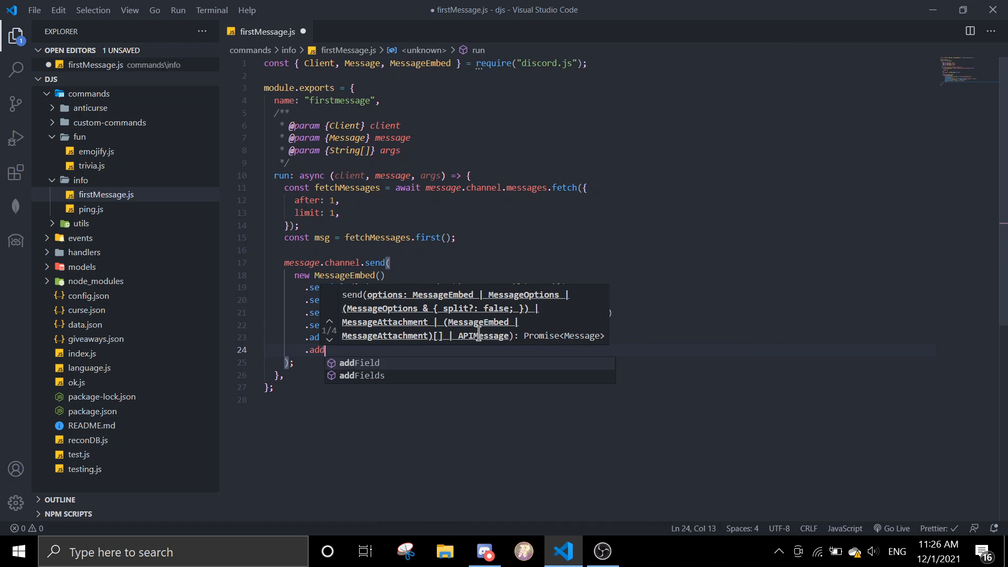
key(Enter)
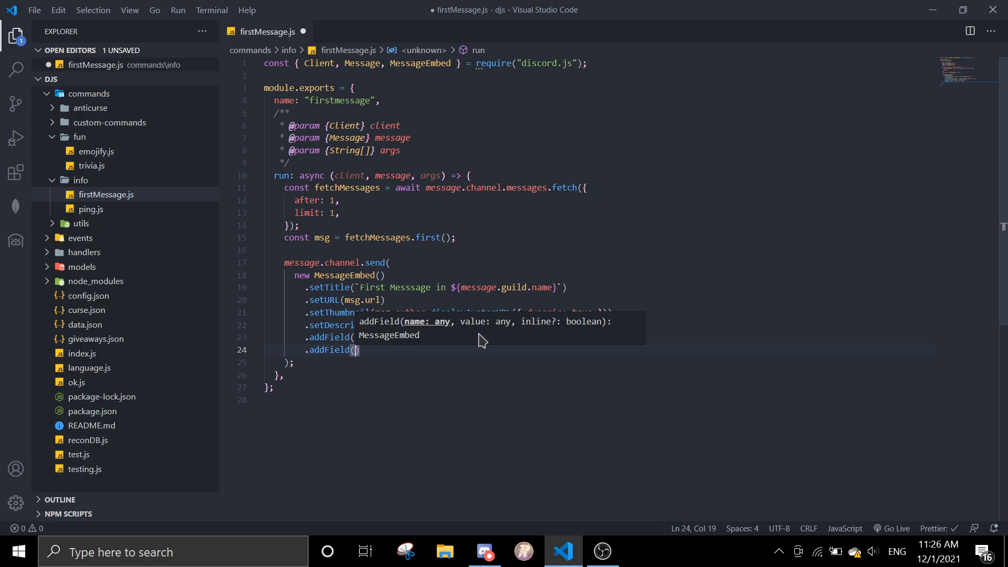
- Add an inline 'Message ID' field showing msg.id
text(')
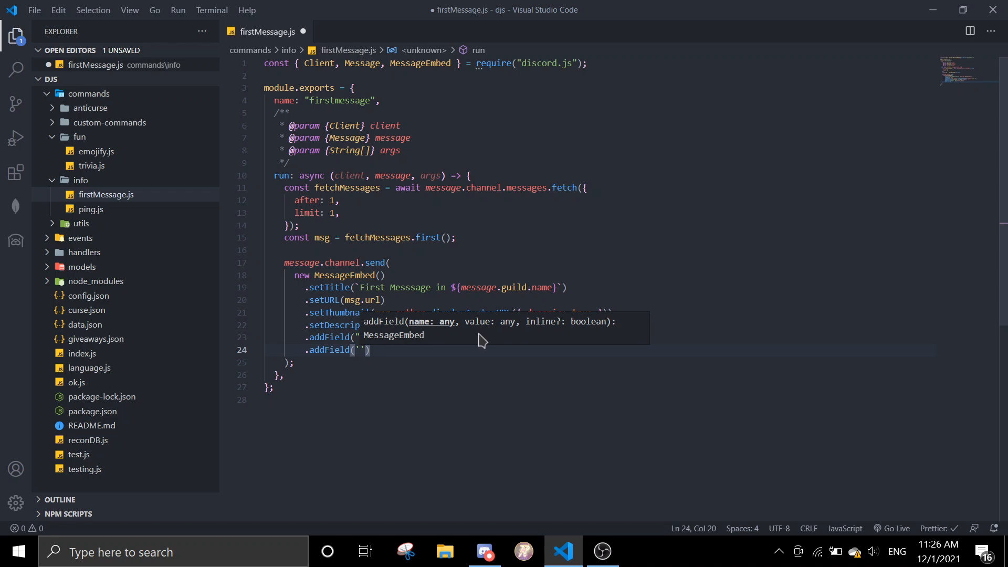
text(Message ID)
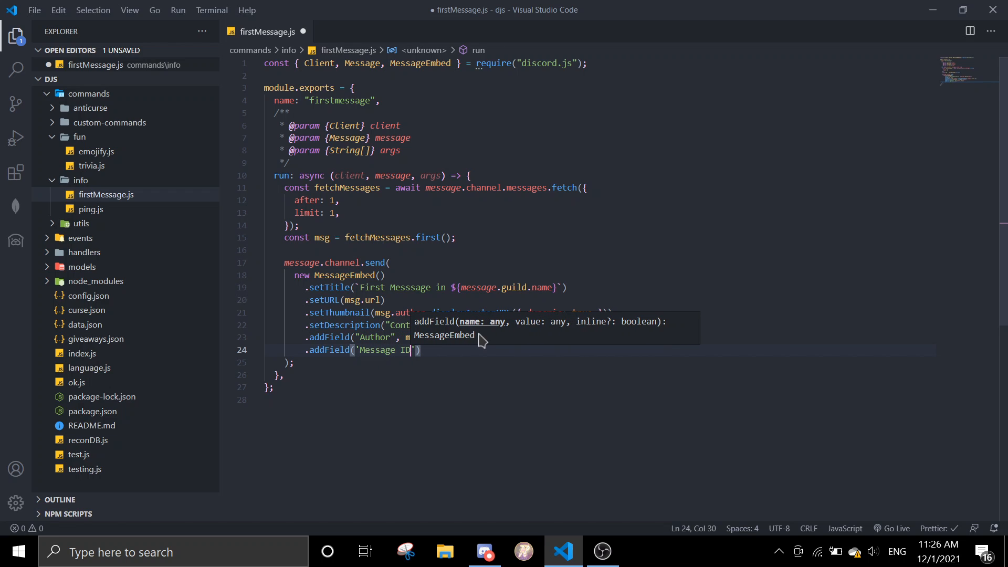
text(, msg.)
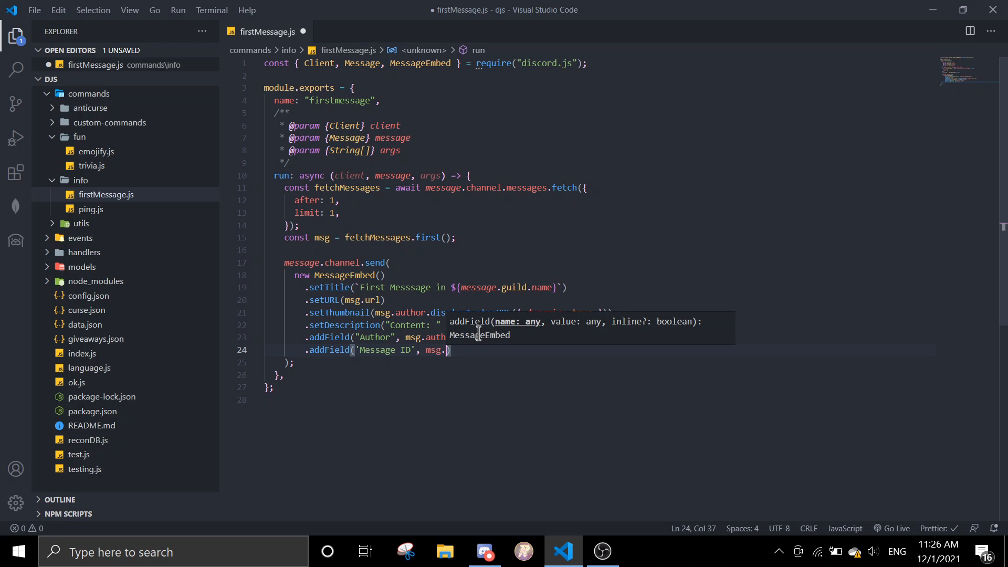
text(id)
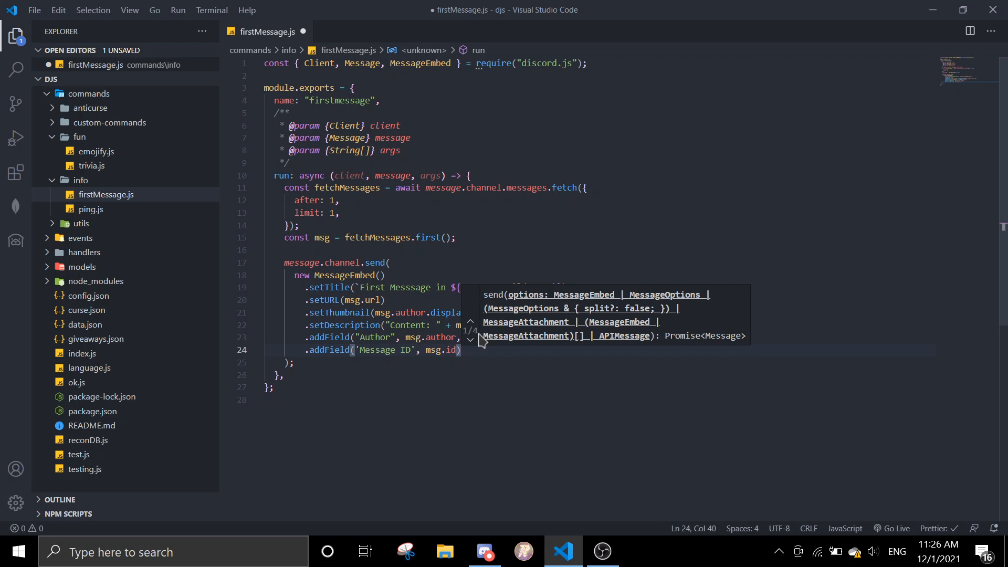
text(, true)
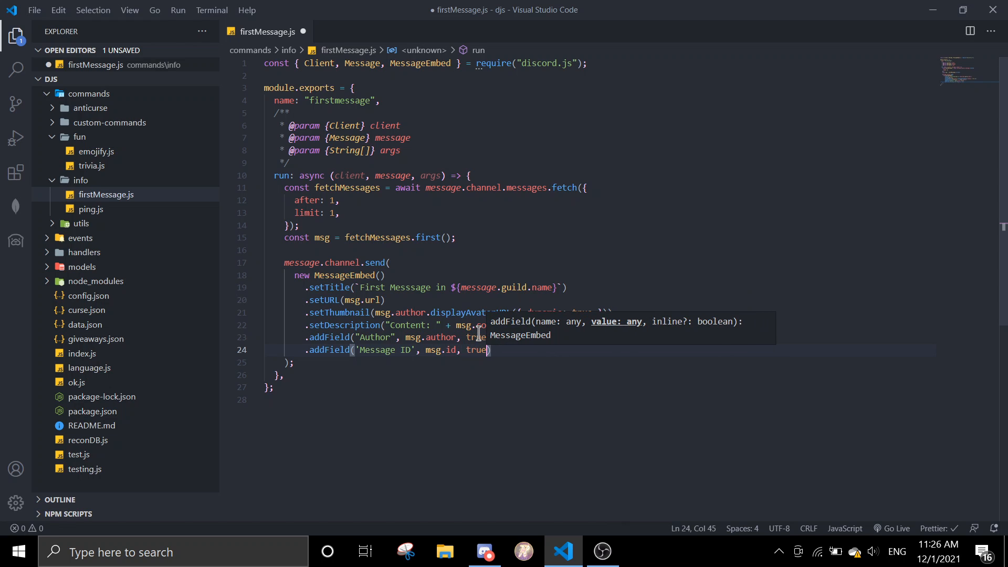
- Add an inline 'Created At' field using message.createdAt.toLocaleDateString()
text(.ads)
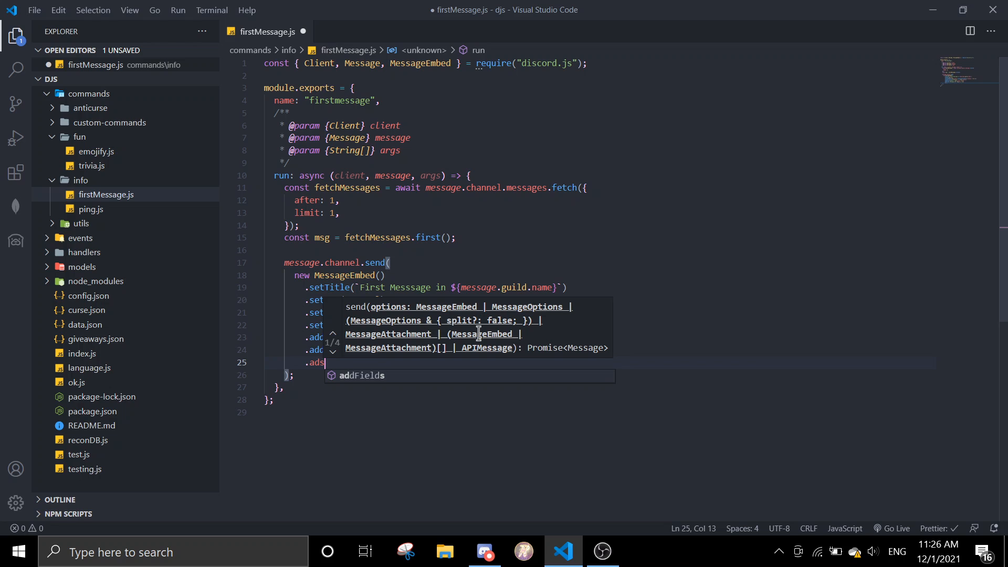
text(d)
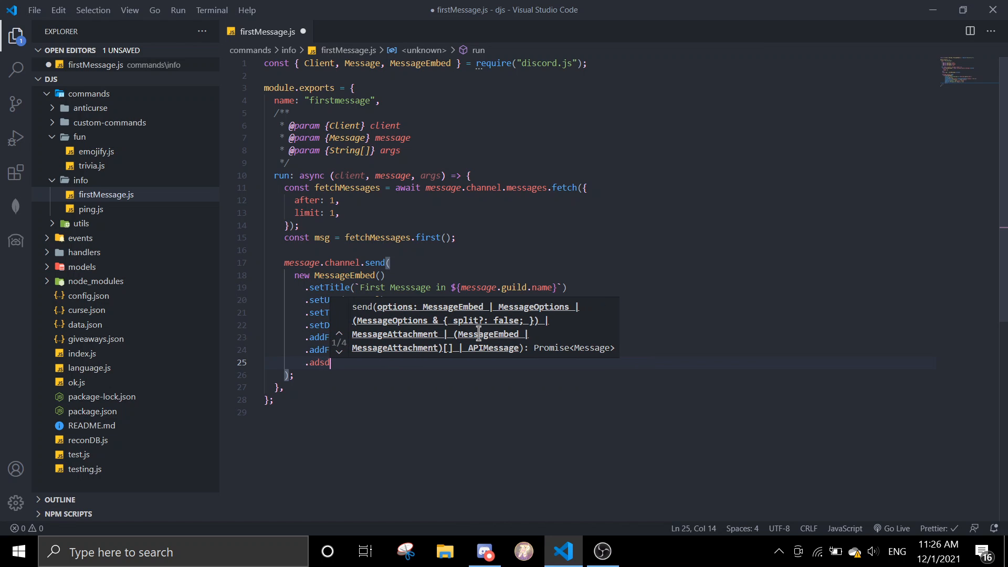
text(addField('Created At',)
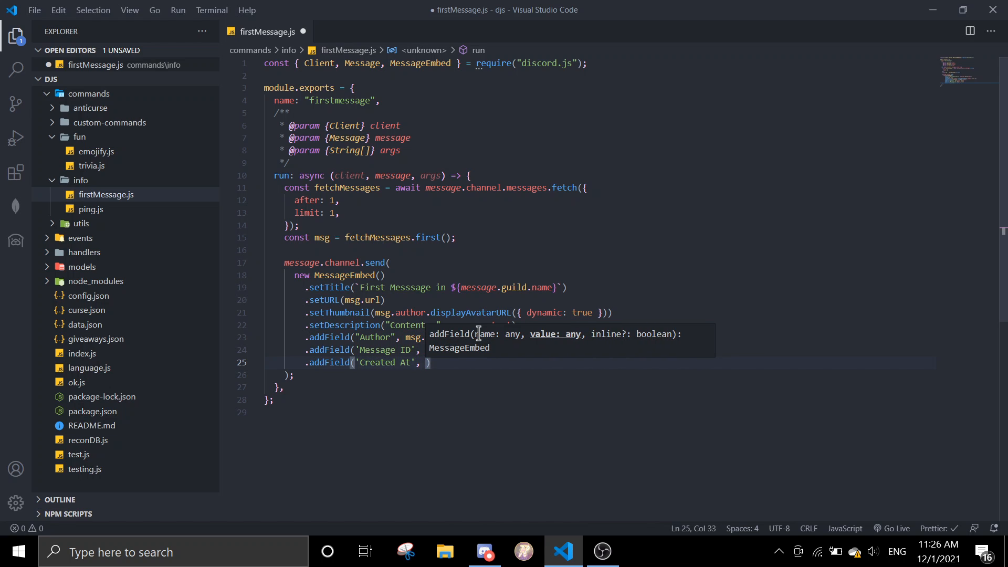
text(message.create)
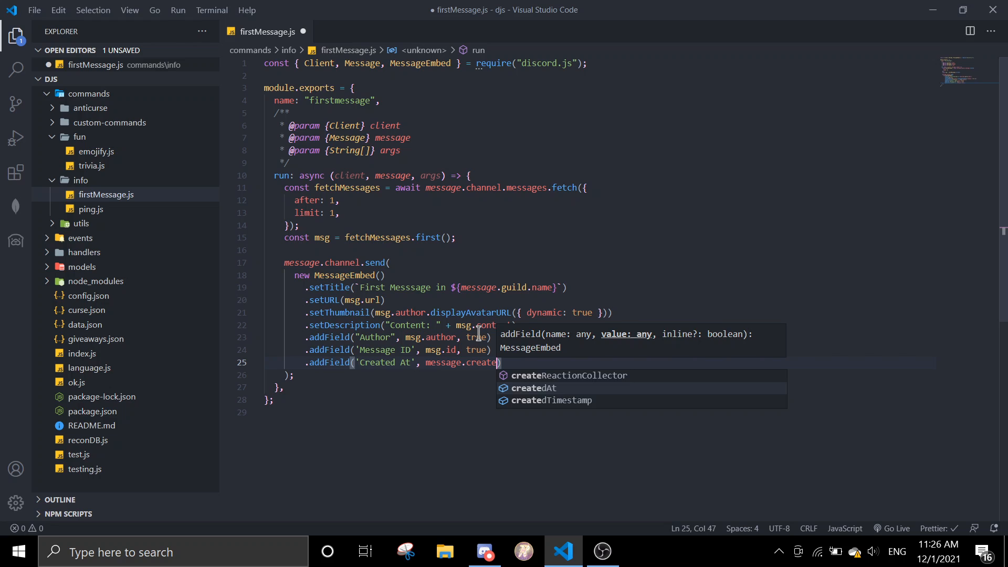
text(dAt.toLocaleDateString()
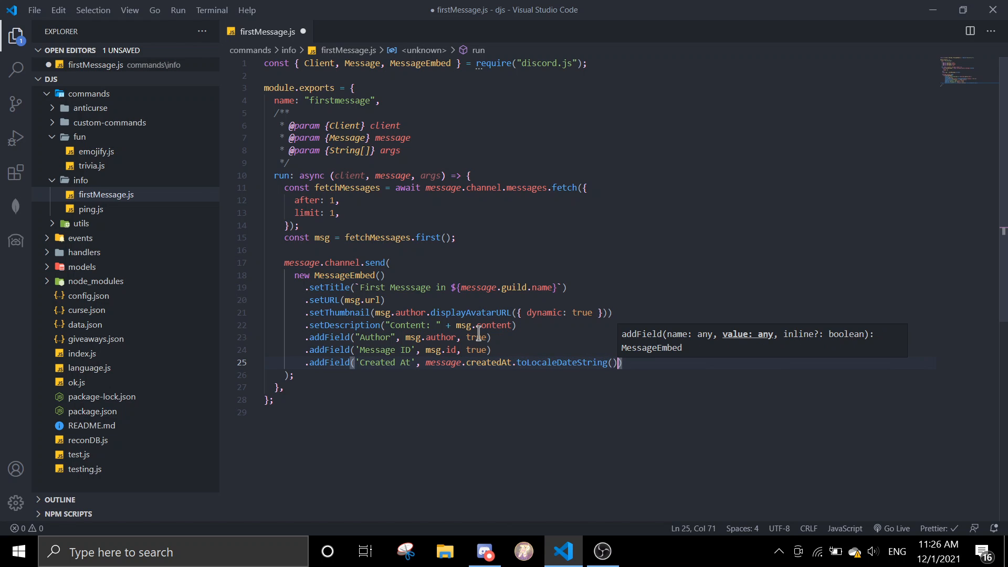
text(, t)
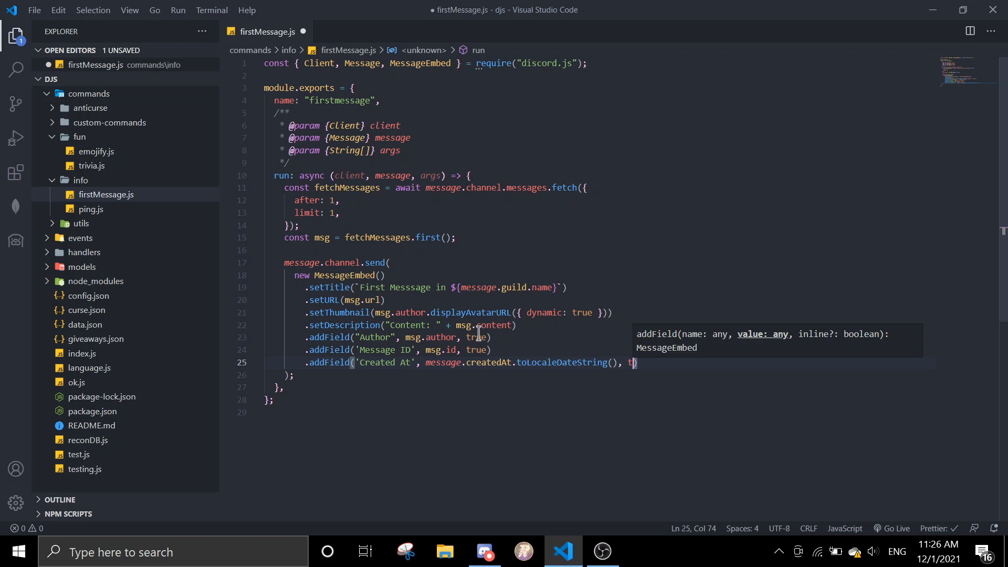
text(rue)
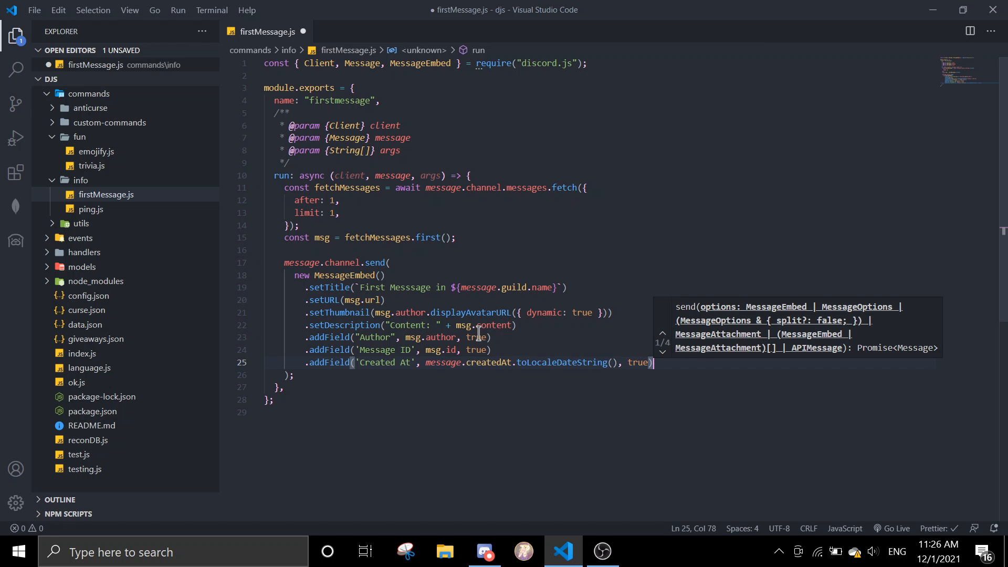
text(.s)
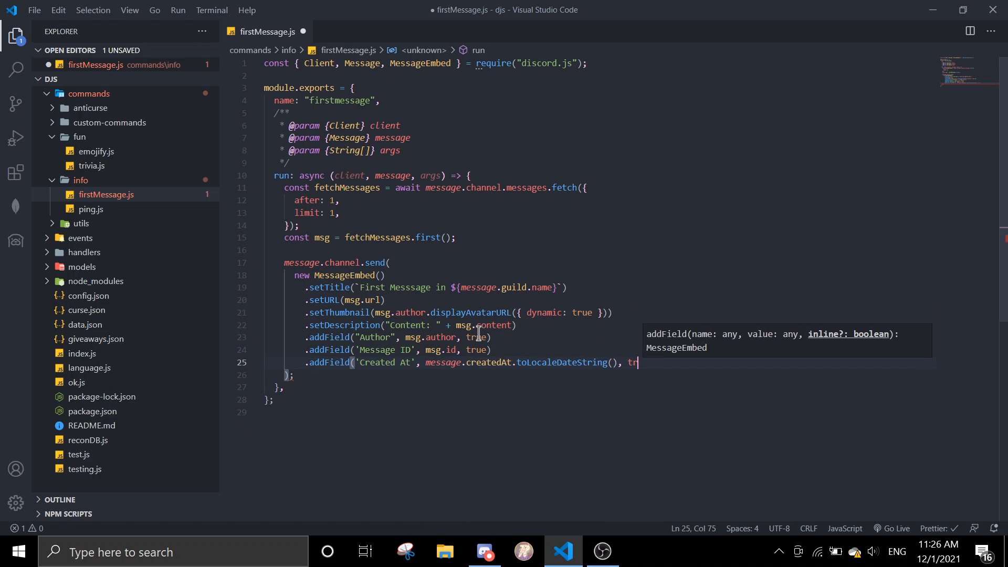
text(ue))
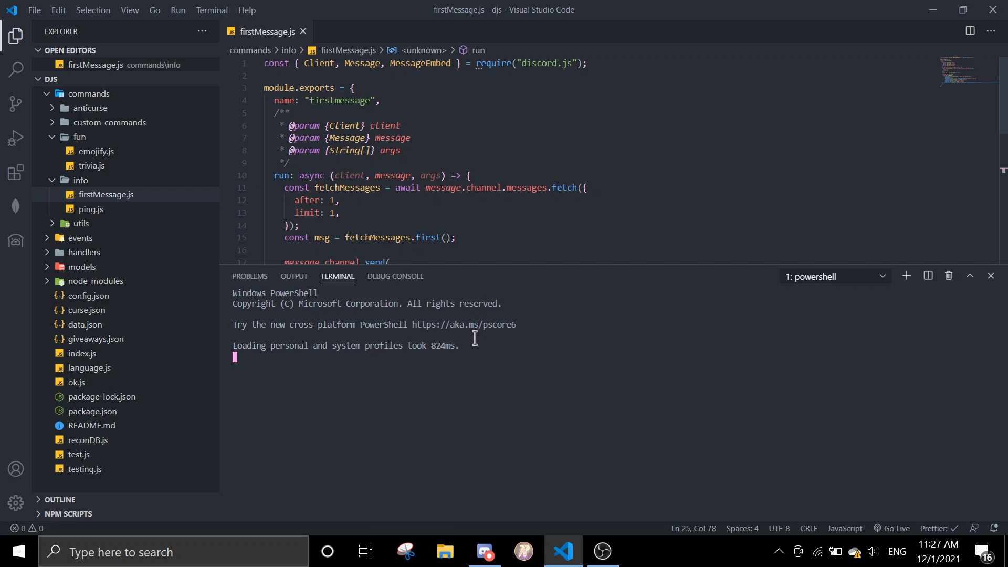
- Start the bot with node . in the terminal and switch to Discord
text(node .)
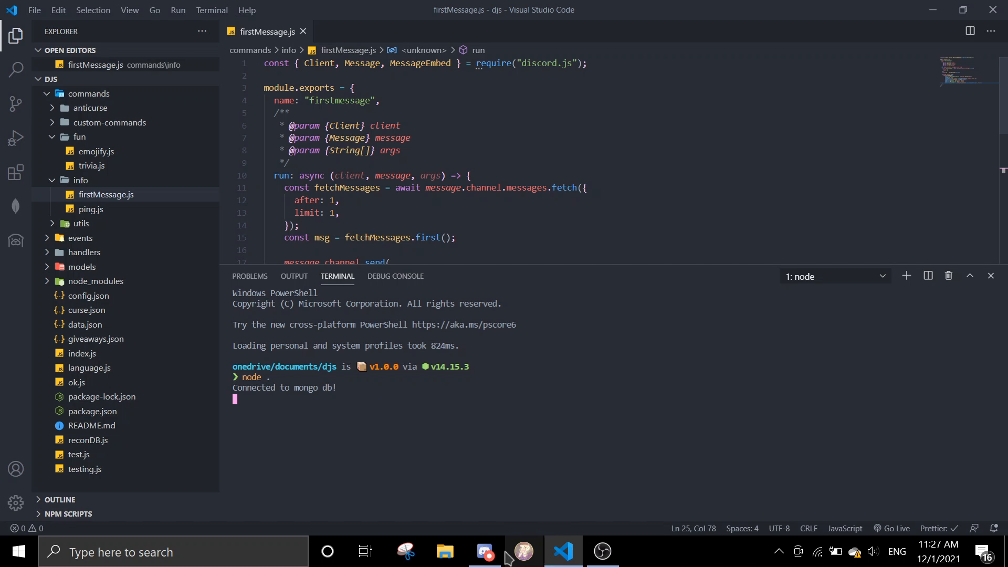
click(484, 552)
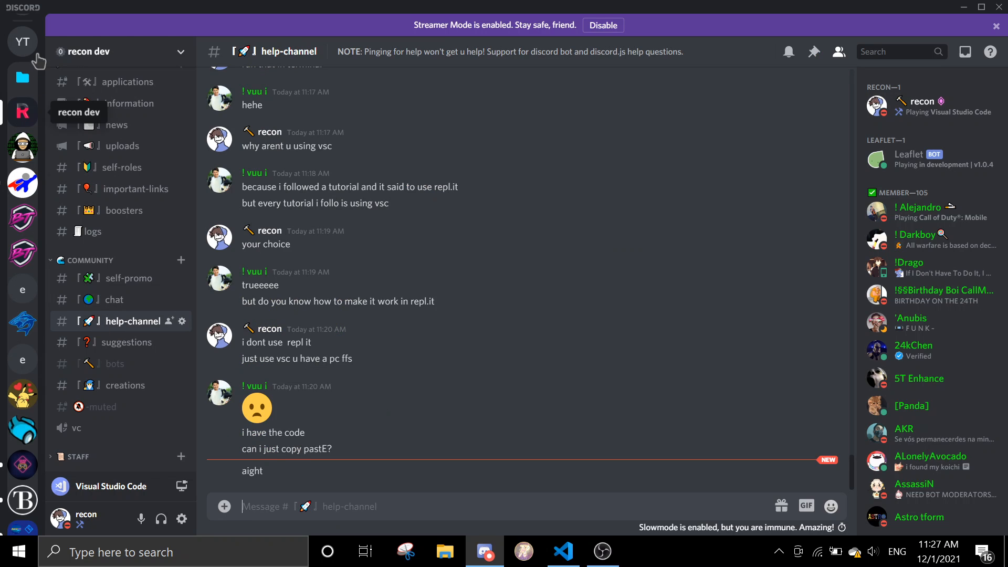
- Send y!firstmessage in the Youtube Tutorials server's commands channel
click(22, 41)
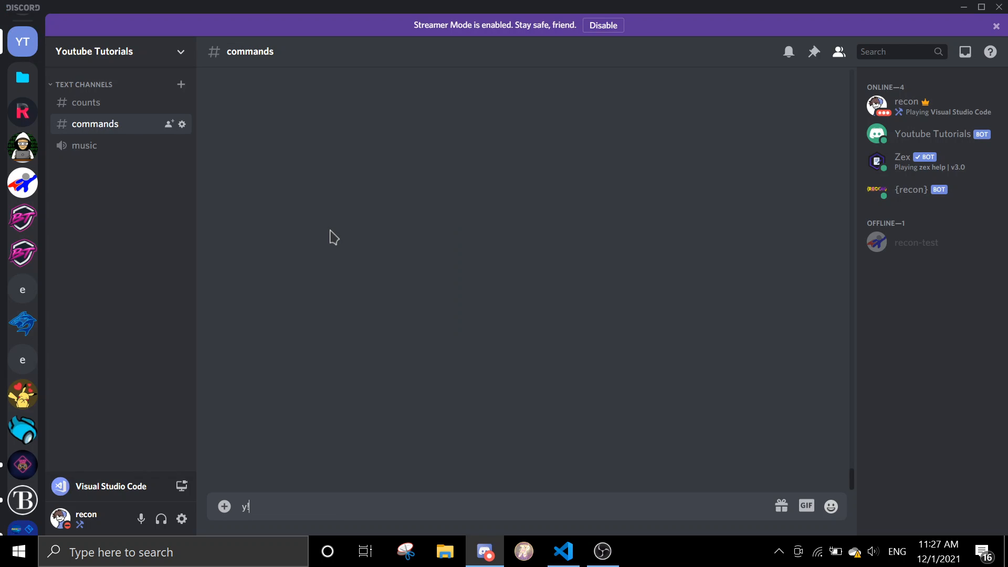
text(firstmess)
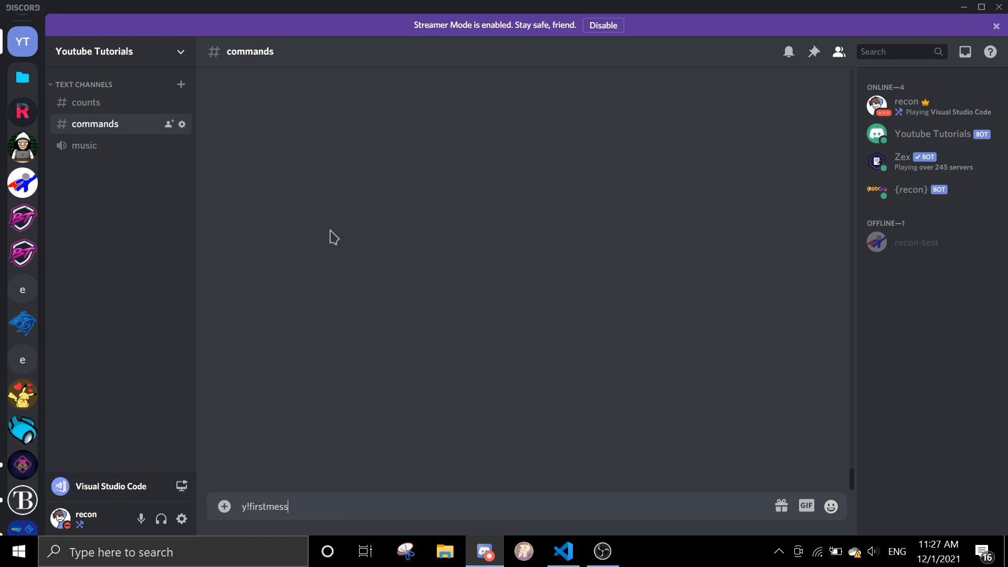
key(enter)
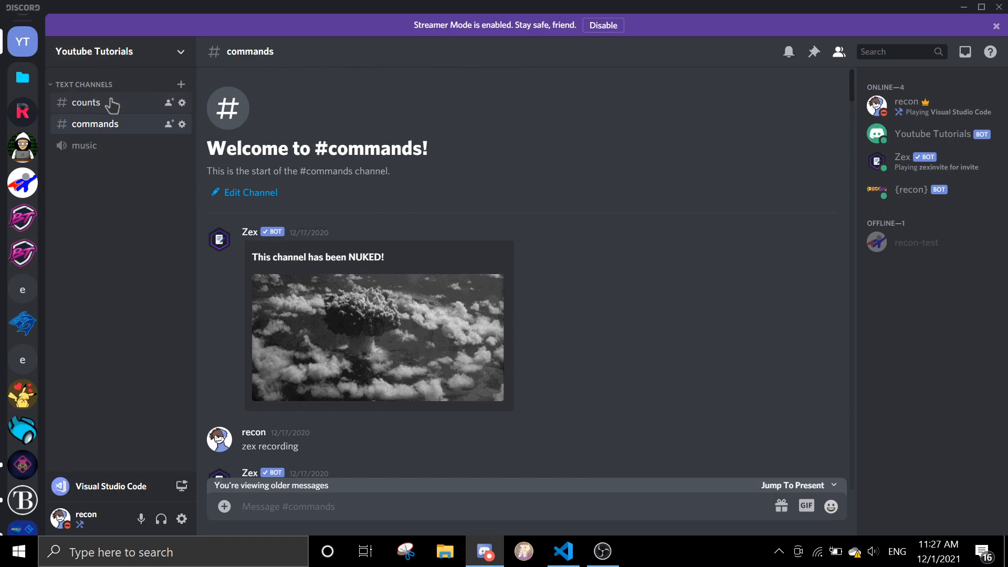
- Run y!firstmessage in #counts and jump to the channel's first message, '1'
click(86, 103)
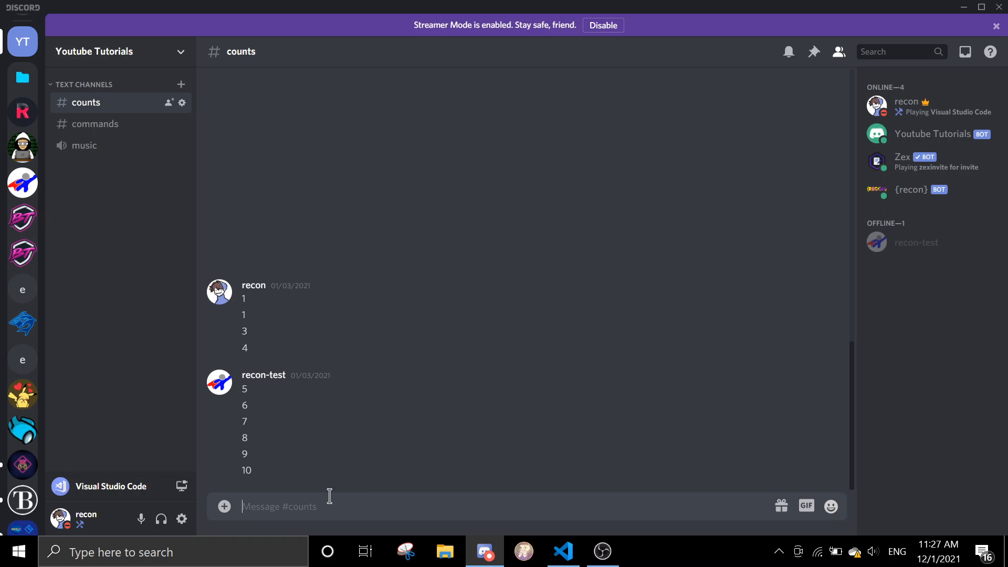
text(y!first)
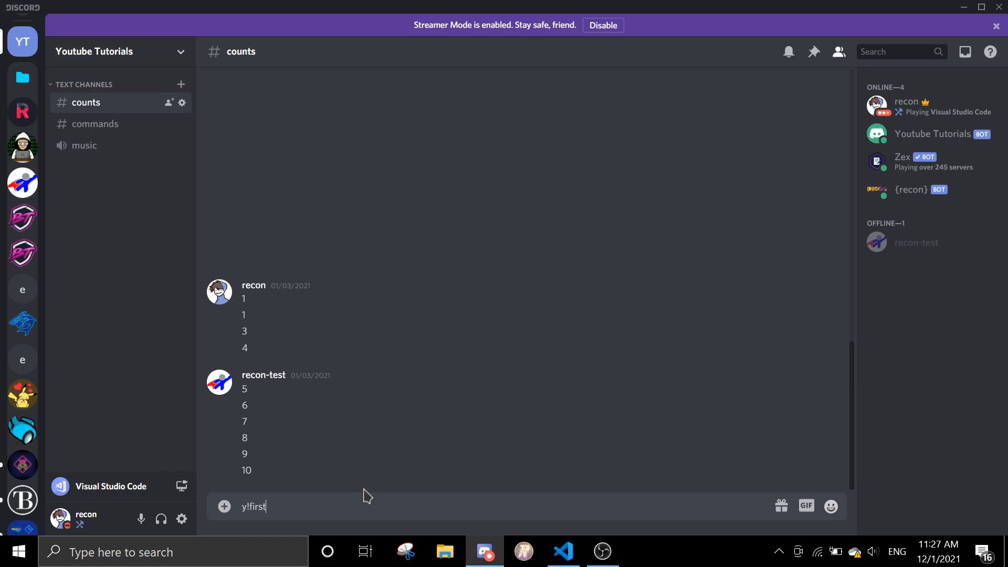
key(Enter)
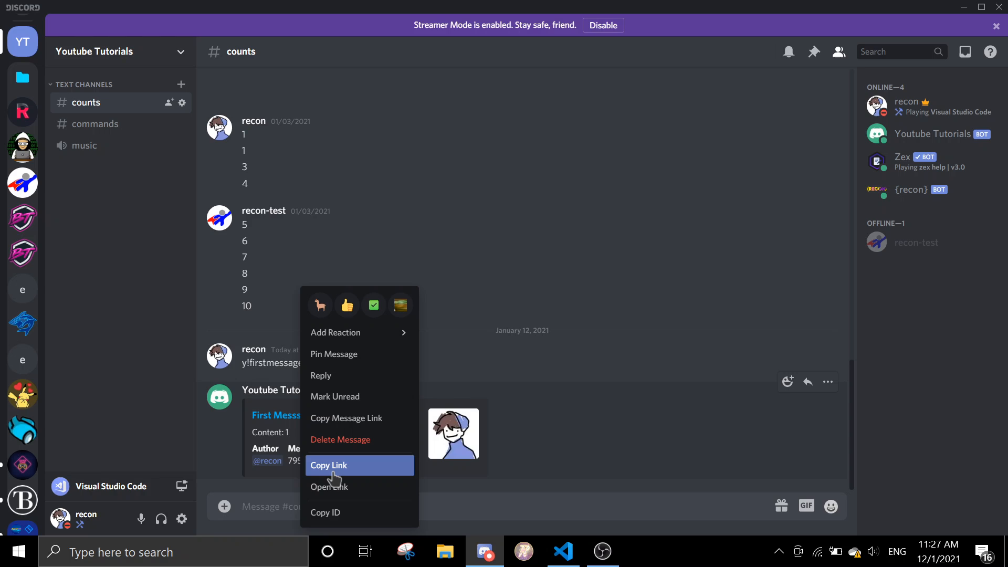
click(328, 466)
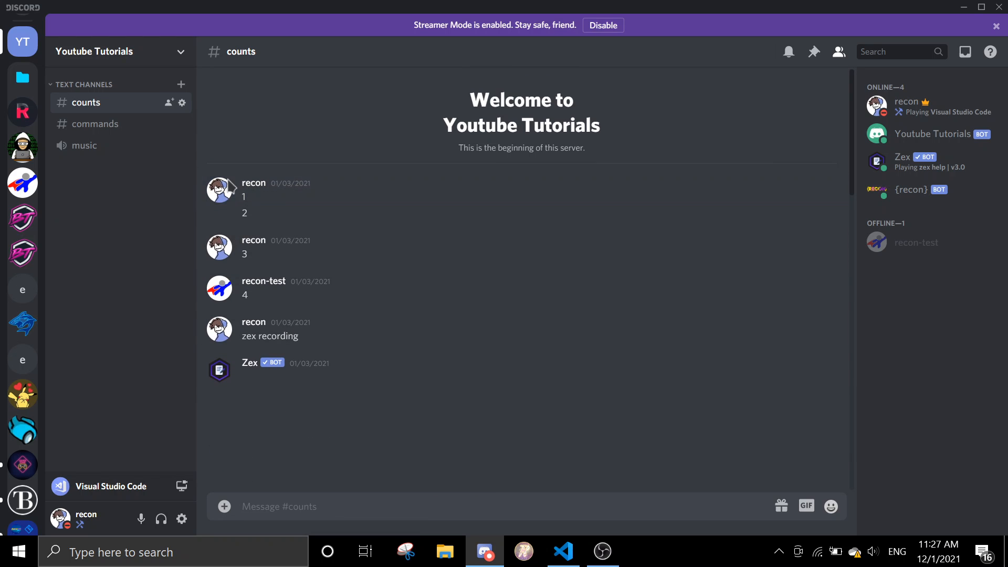
mouse_move(22, 113)
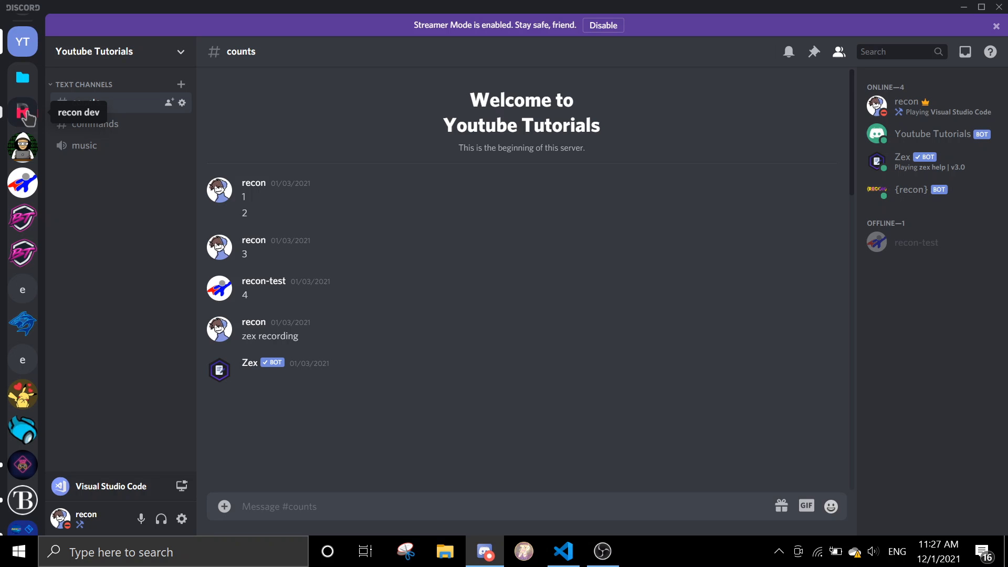
- Run firstmessage in recon dev's #chat, view its first message, then minimize Discord
click(22, 113)
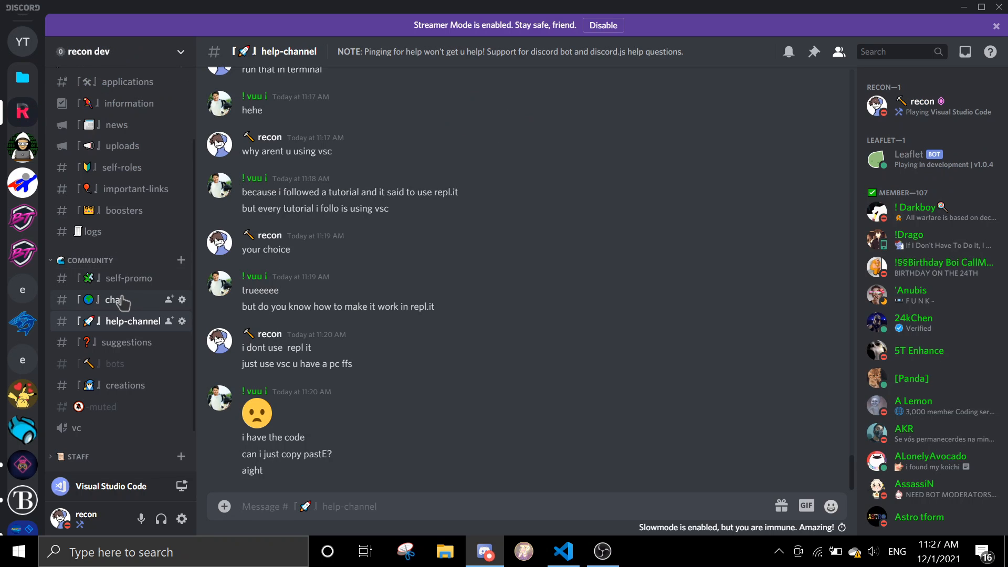
click(115, 300)
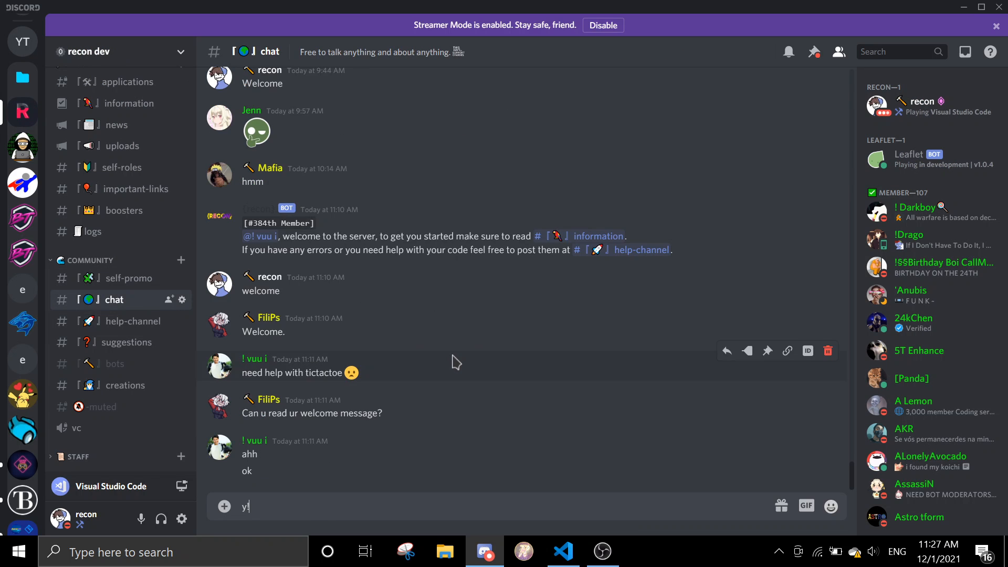
text(firstmessage)
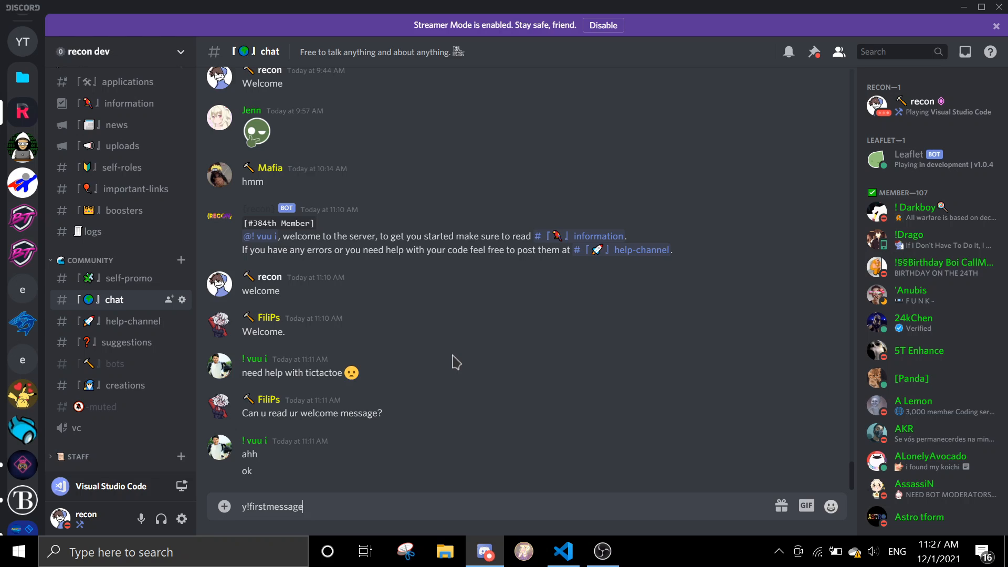
key(enter)
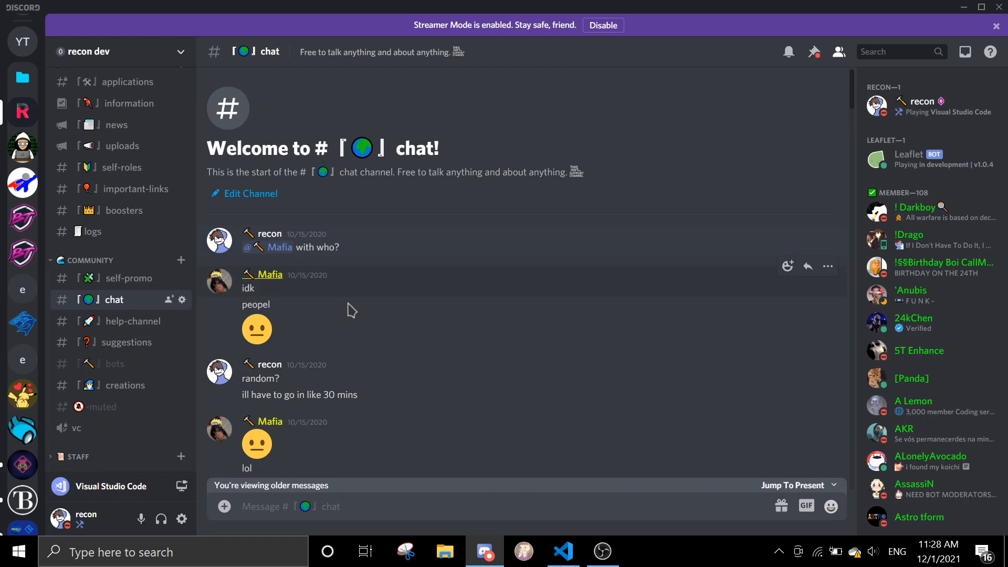
mouse_move(779, 402)
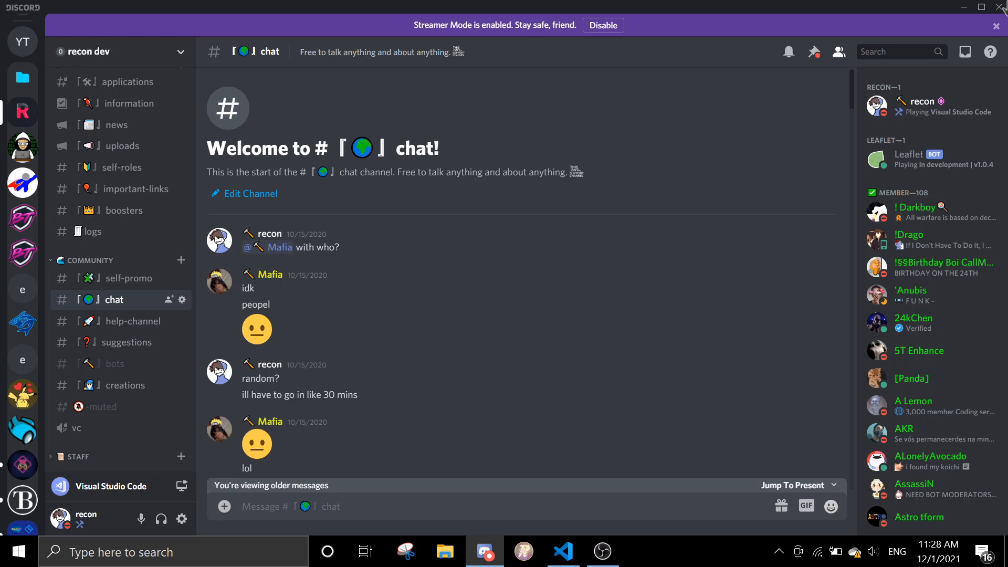
click(562, 552)
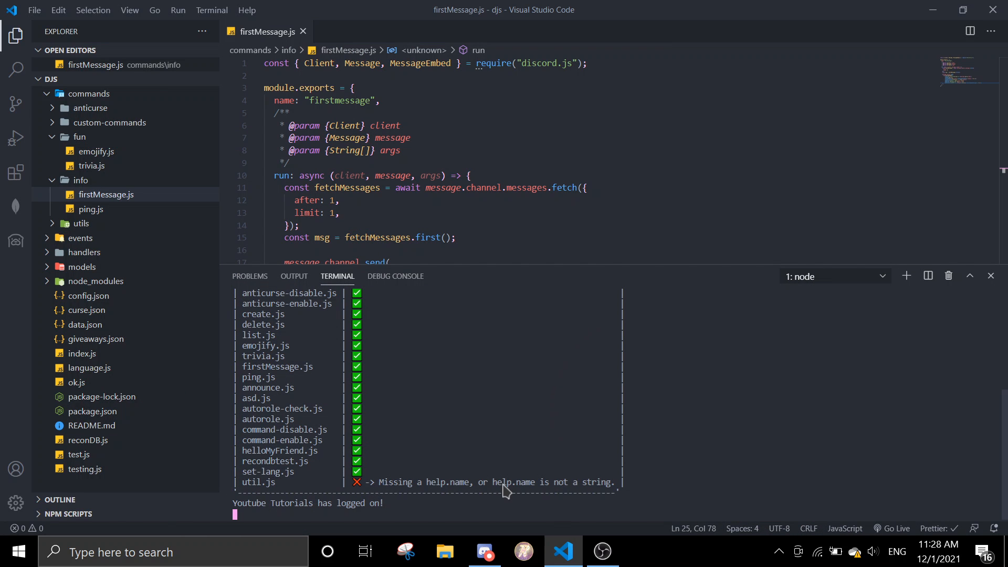
- Restore and re-minimize Discord, then bring the running OBS Studio recording to the front
click(484, 552)
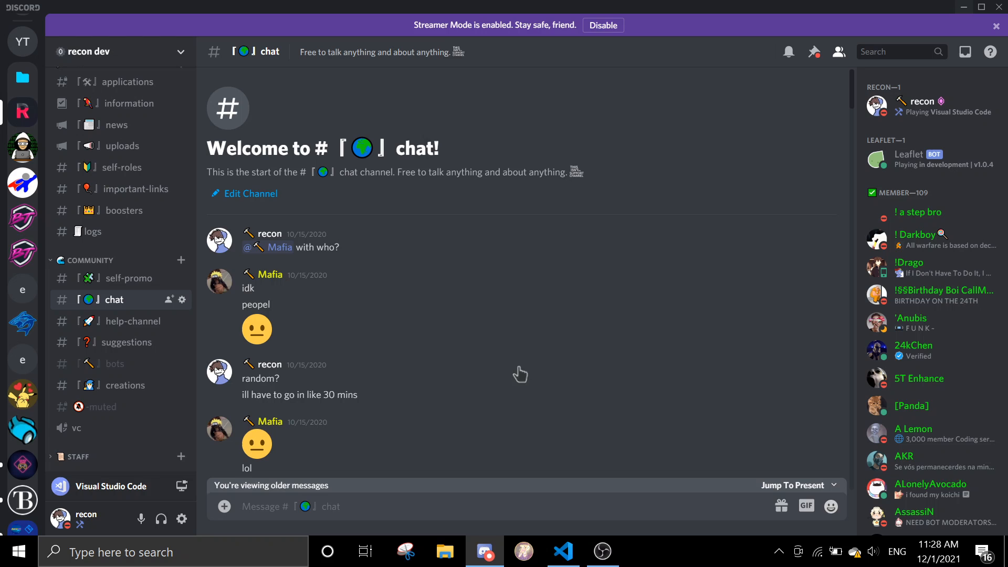
mouse_move(963, 6)
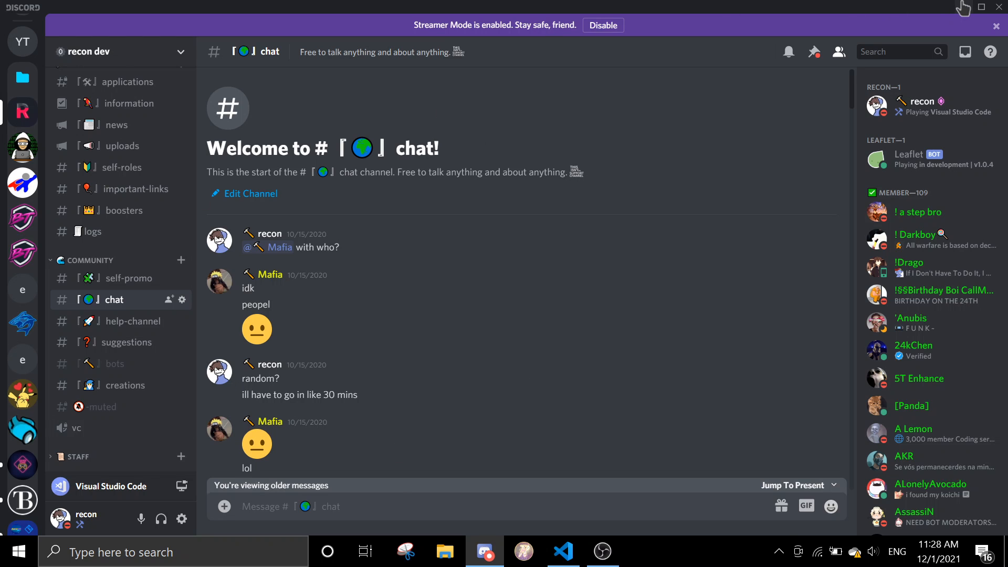
click(562, 552)
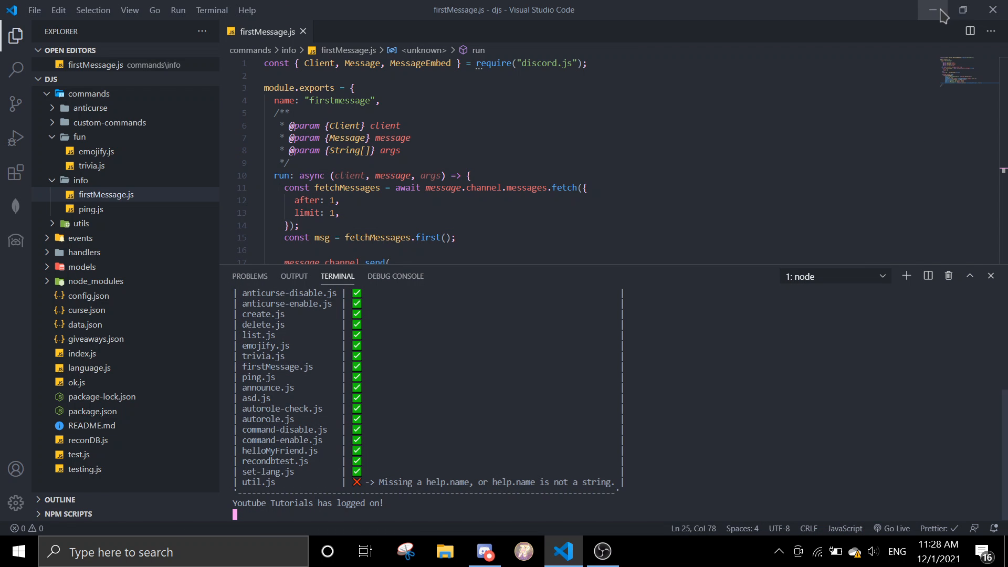
mouse_move(651, 296)
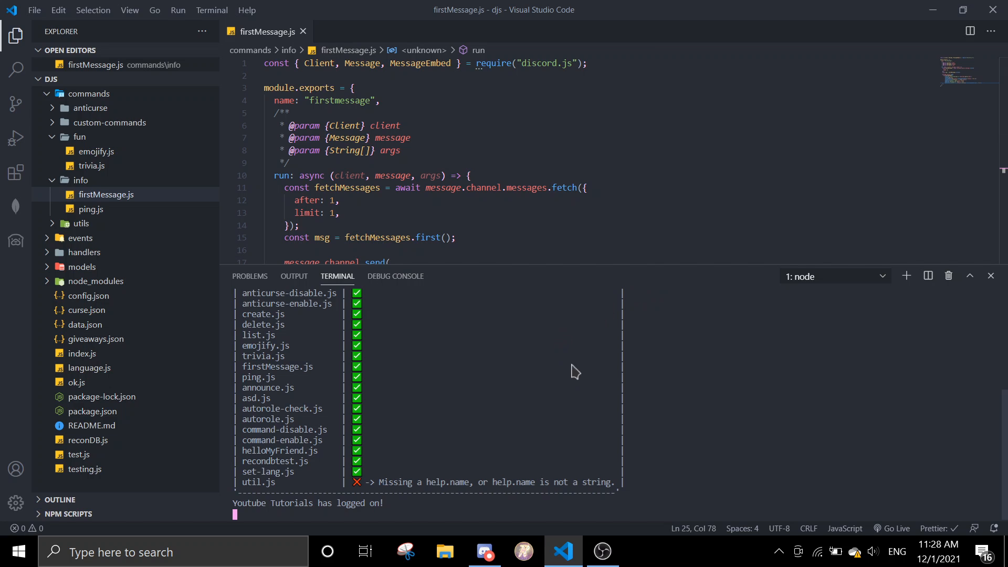
click(600, 551)
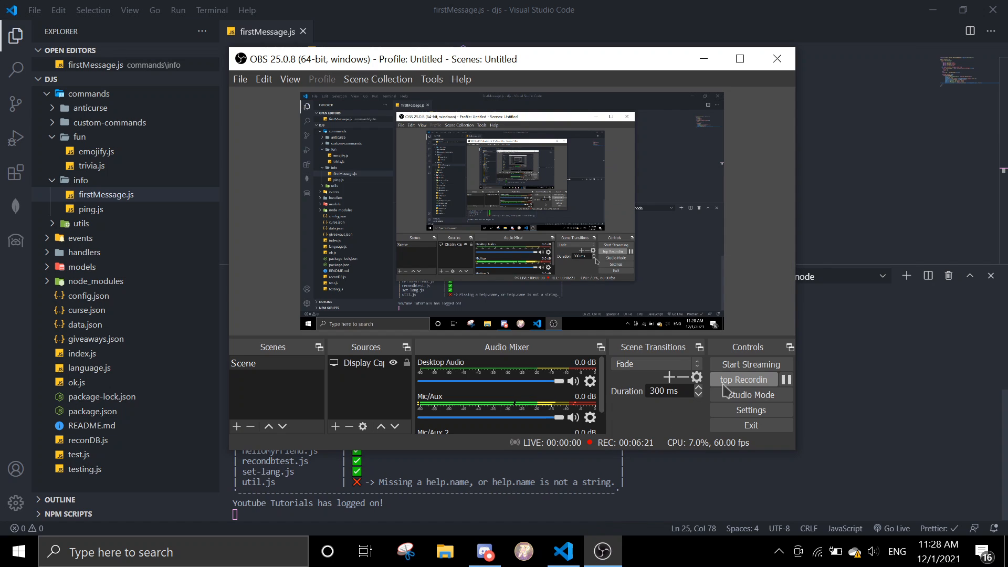